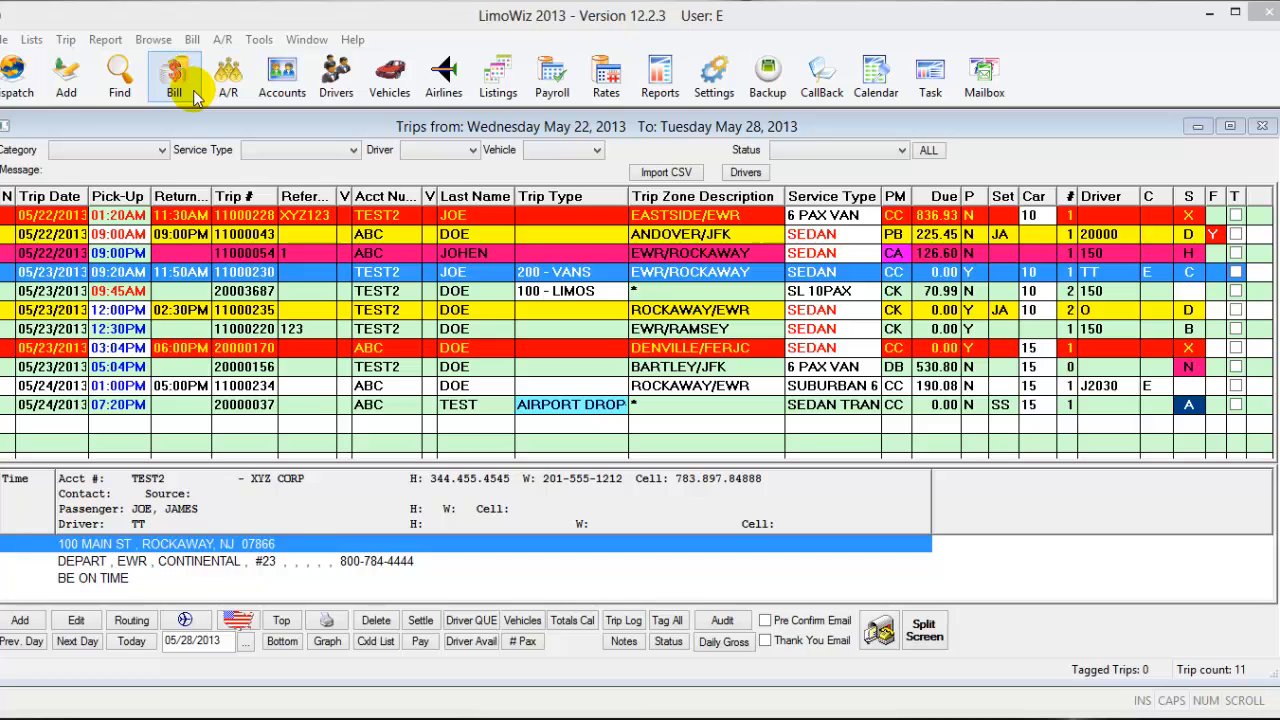
- Open the Multi Trip Invoice / Aging window from the Bill toolbar button
{"action": "left_click", "coordinate": [174, 77]}
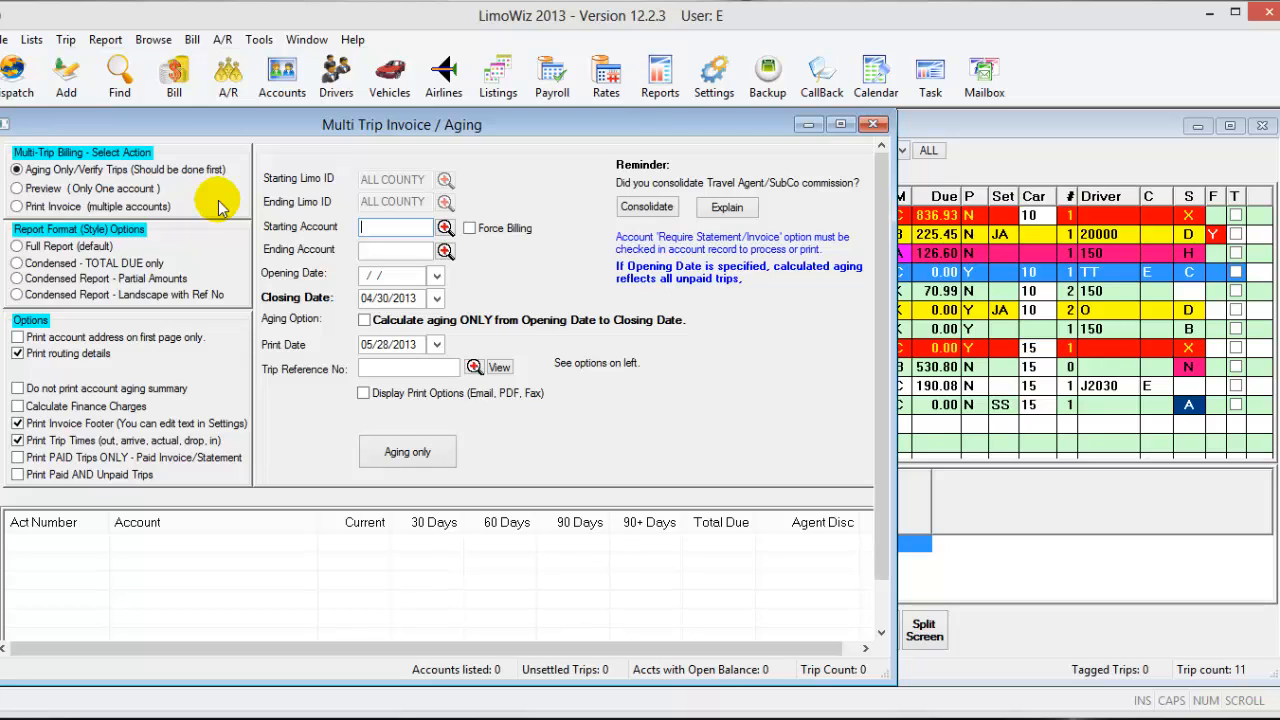
{"action": "mouse_move", "coordinate": [170, 205]}
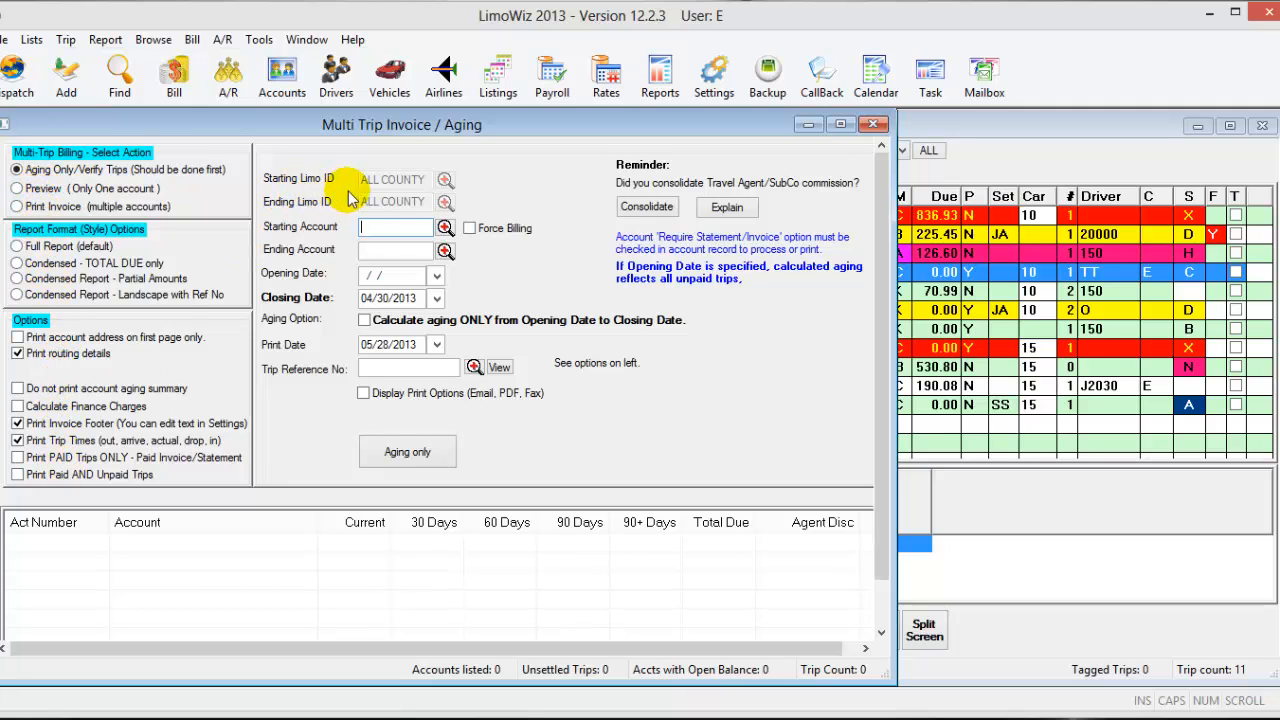
{"action": "mouse_move", "coordinate": [313, 201]}
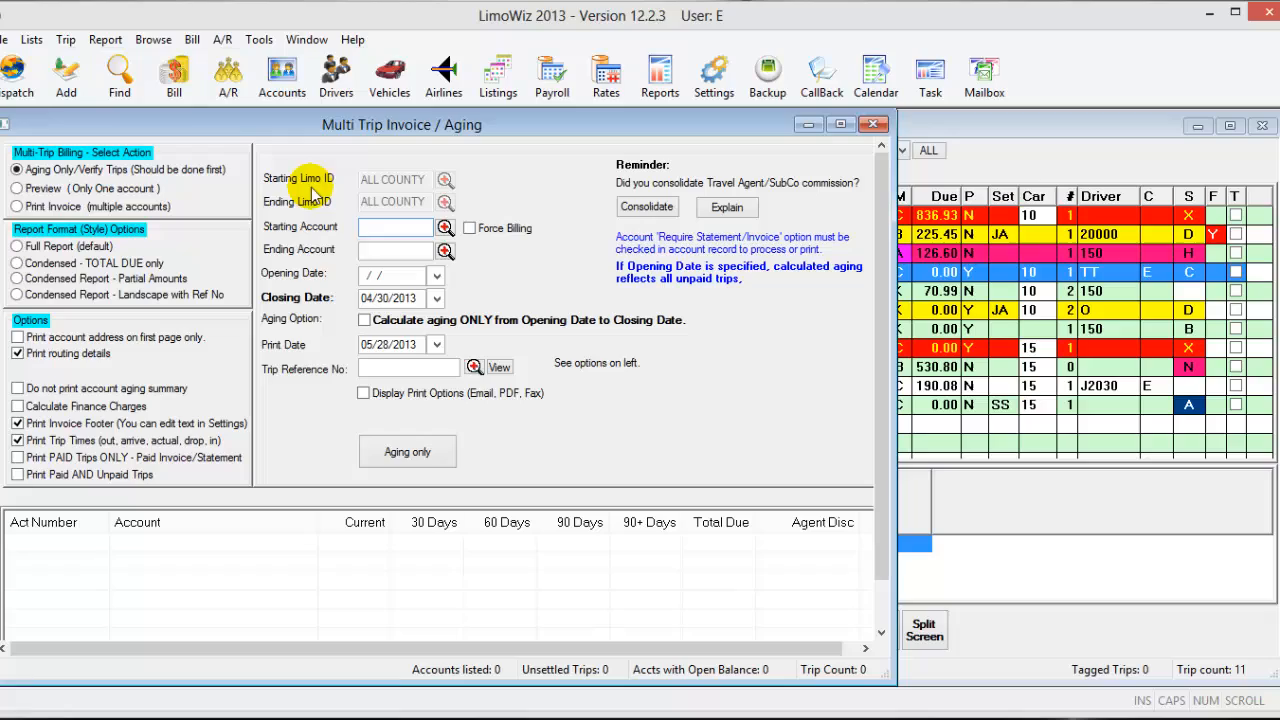
{"action": "mouse_move", "coordinate": [332, 215]}
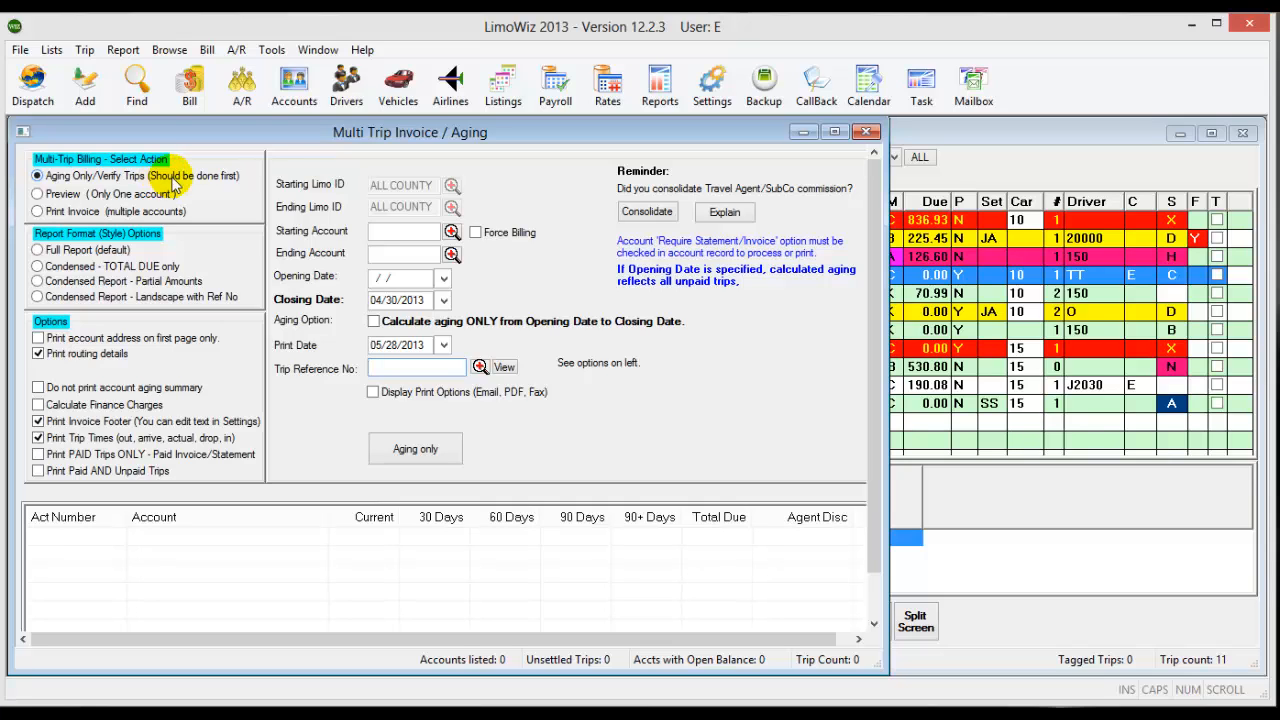
- Set the closing date to today and run aging only, listing TEST2 owing 601.79
{"action": "left_click", "coordinate": [415, 367]}
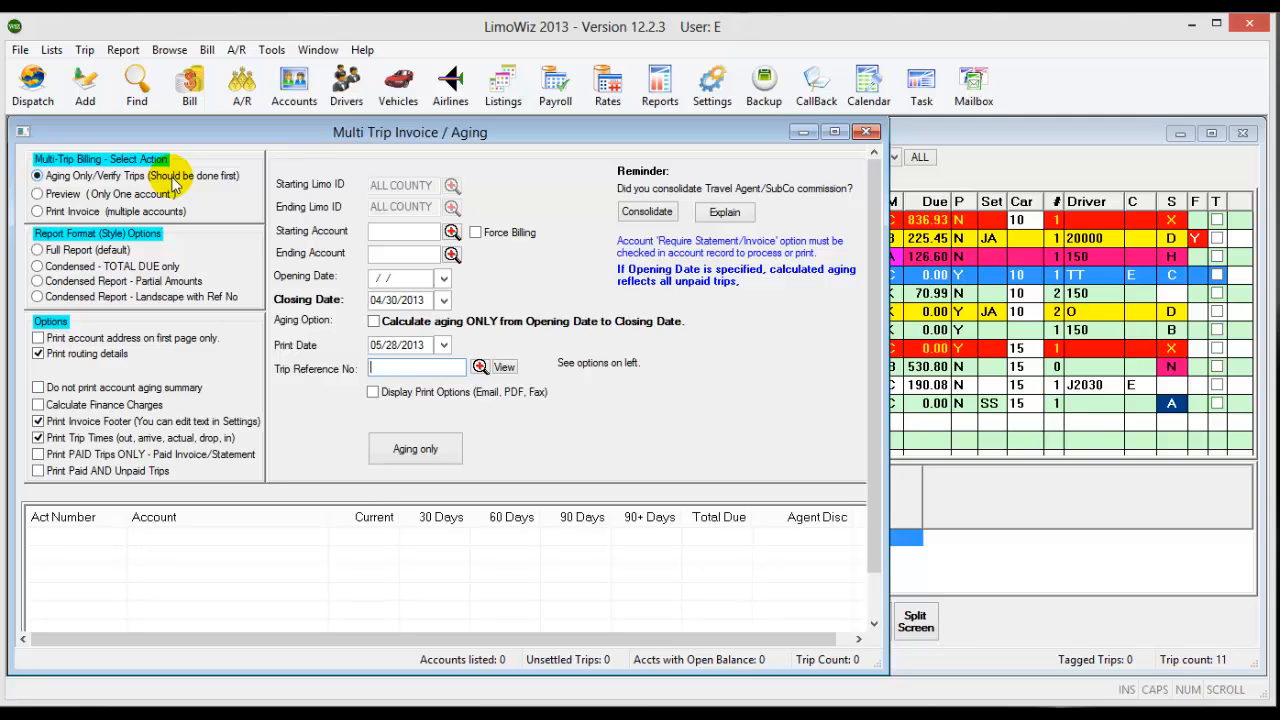
{"action": "mouse_move", "coordinate": [415, 448]}
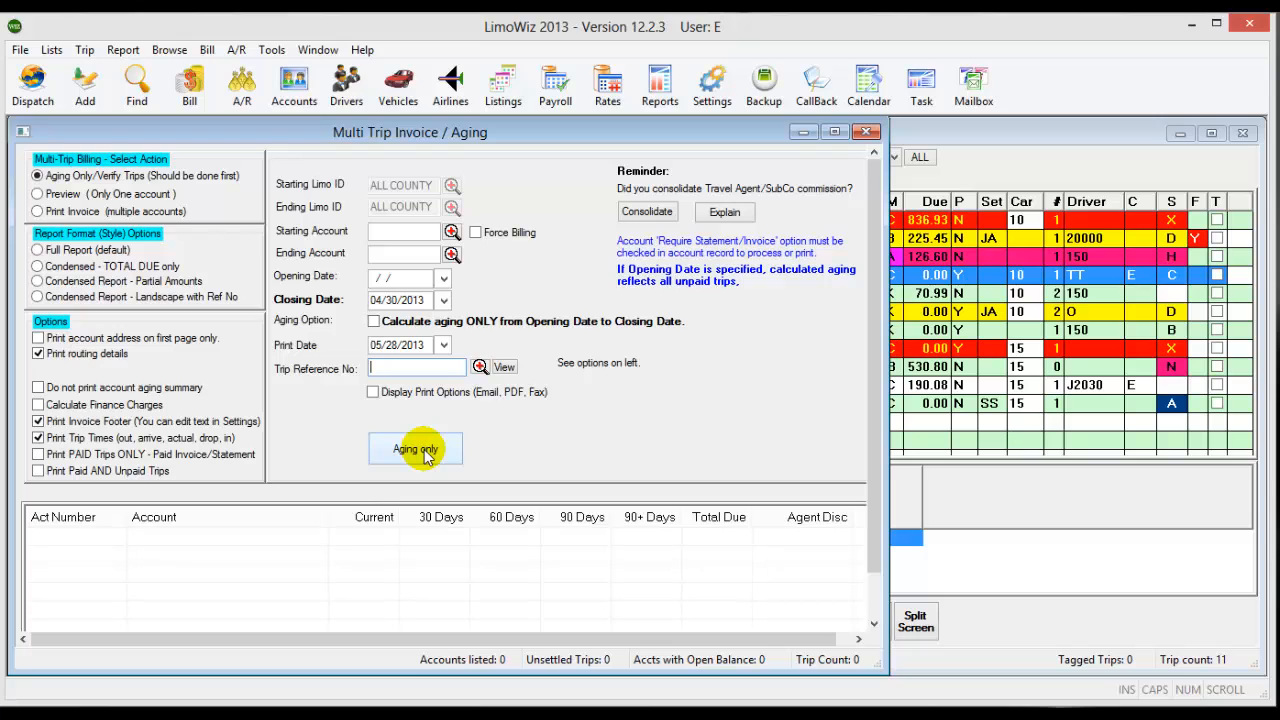
{"action": "mouse_move", "coordinate": [435, 458]}
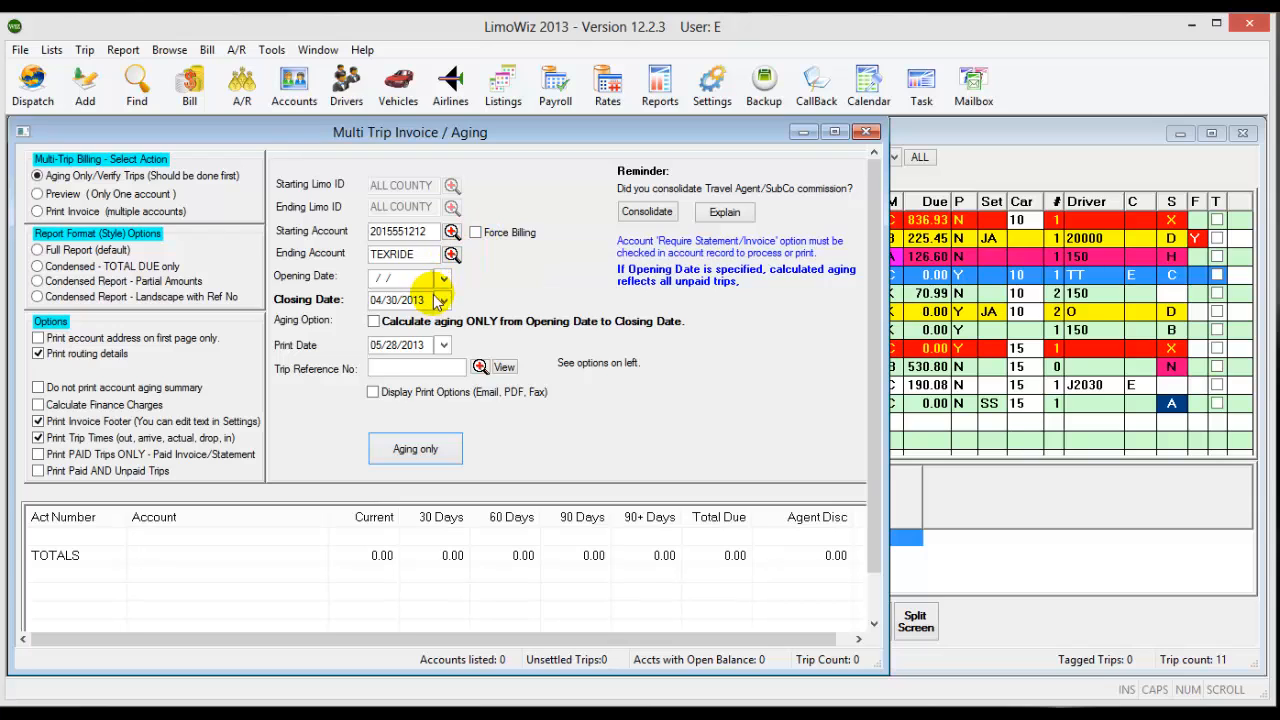
{"action": "left_click", "coordinate": [443, 301]}
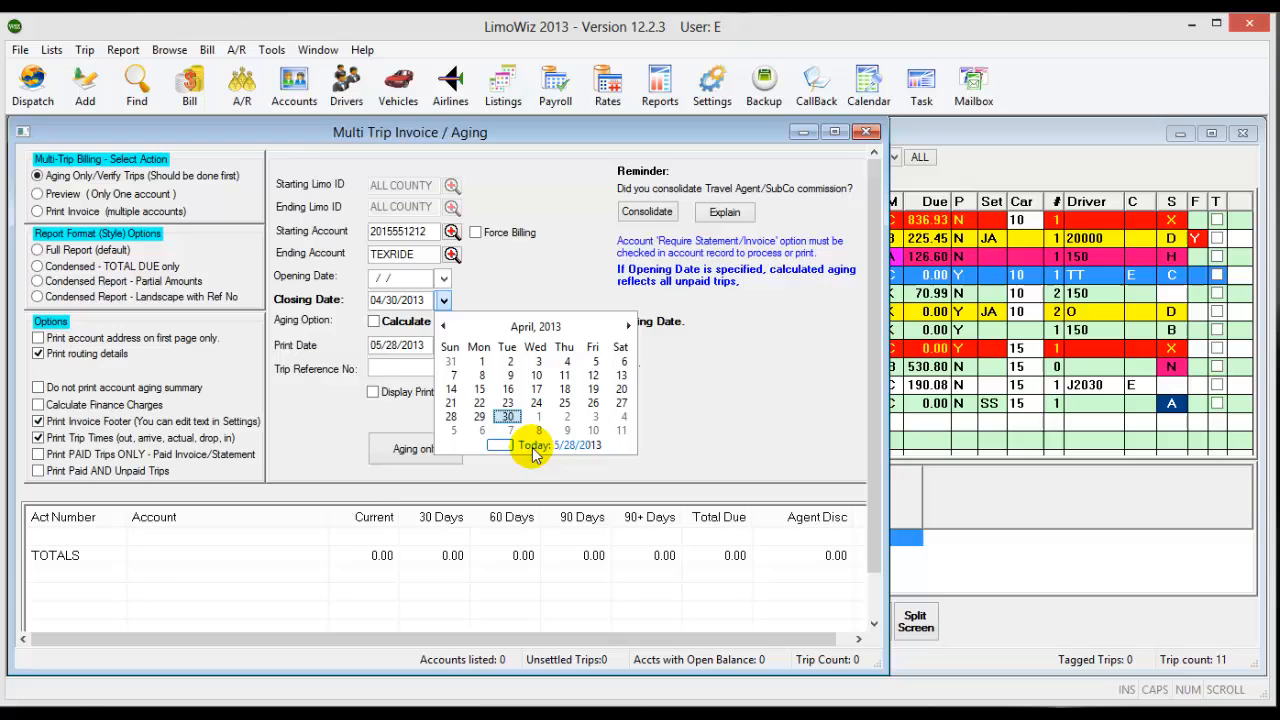
{"action": "left_click", "coordinate": [533, 445]}
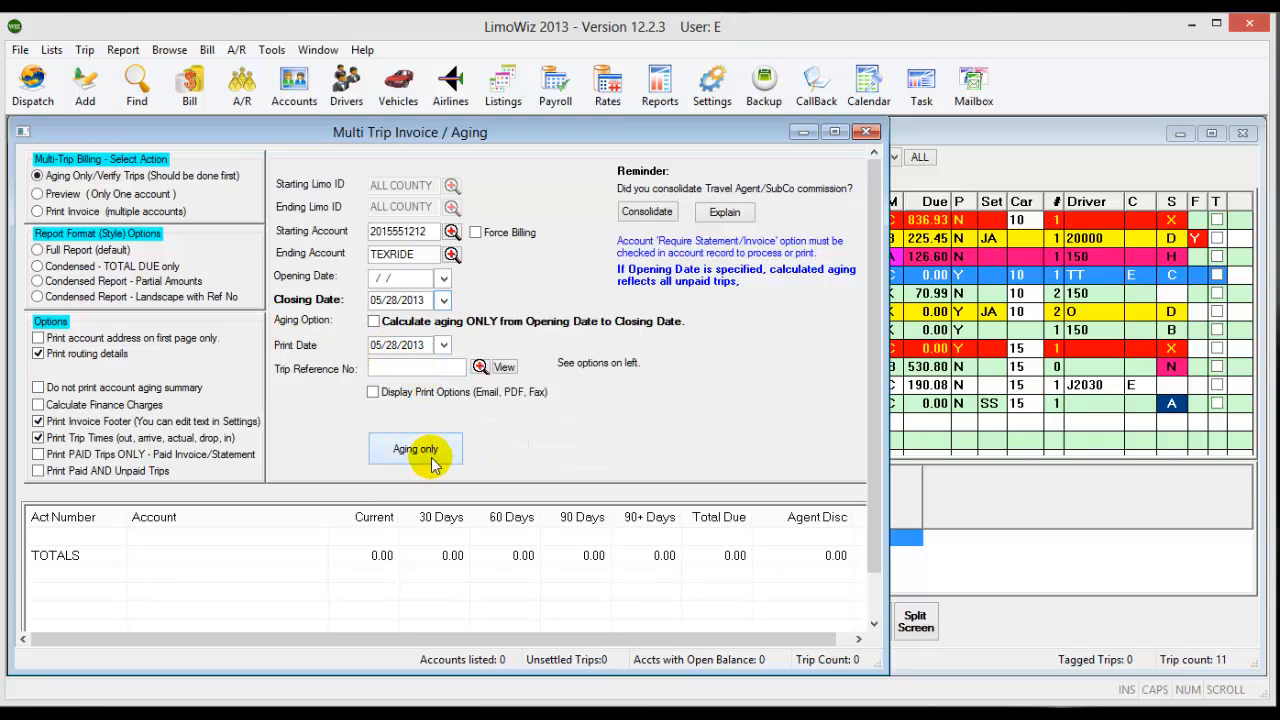
{"action": "left_click", "coordinate": [415, 449]}
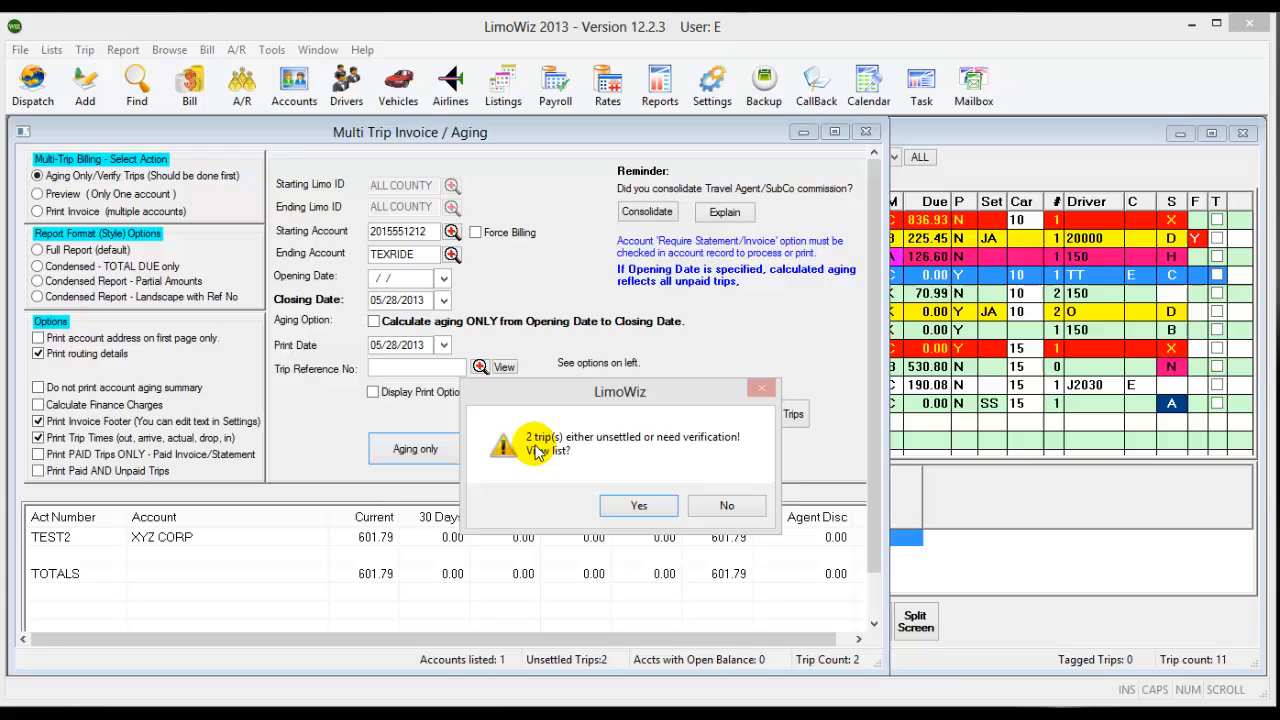
{"action": "mouse_move", "coordinate": [620, 460]}
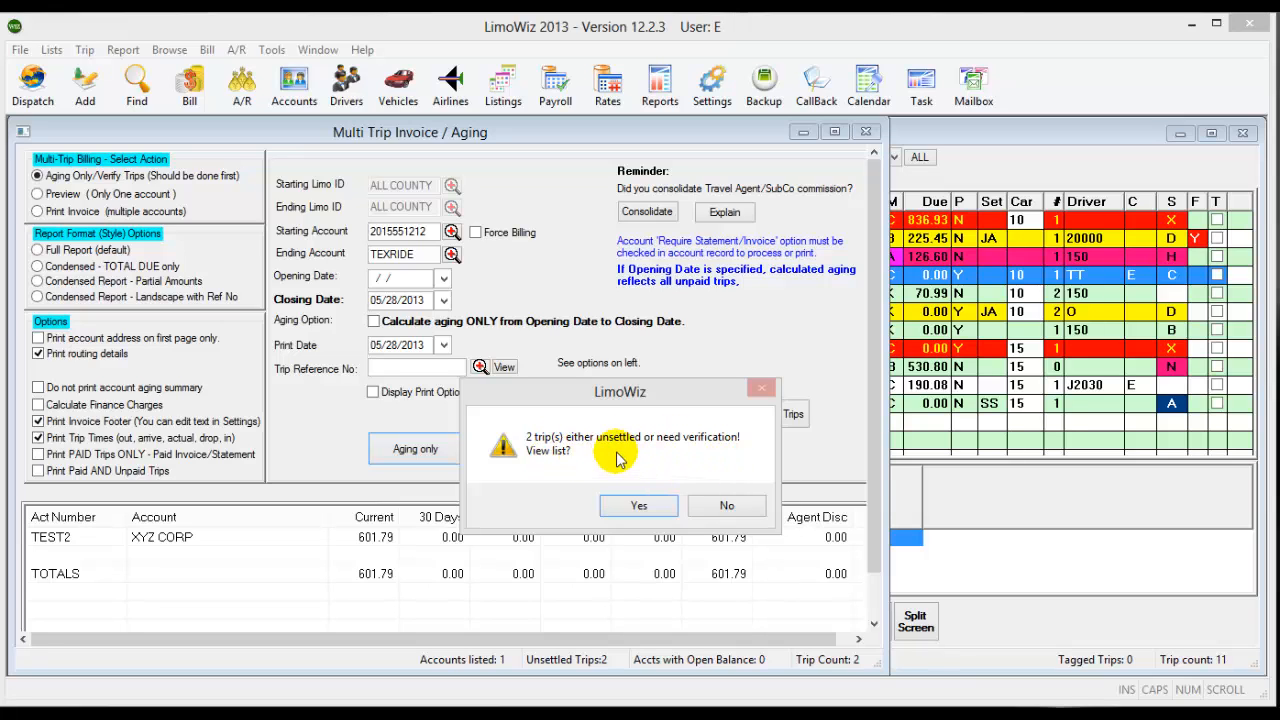
{"action": "mouse_move", "coordinate": [591, 457]}
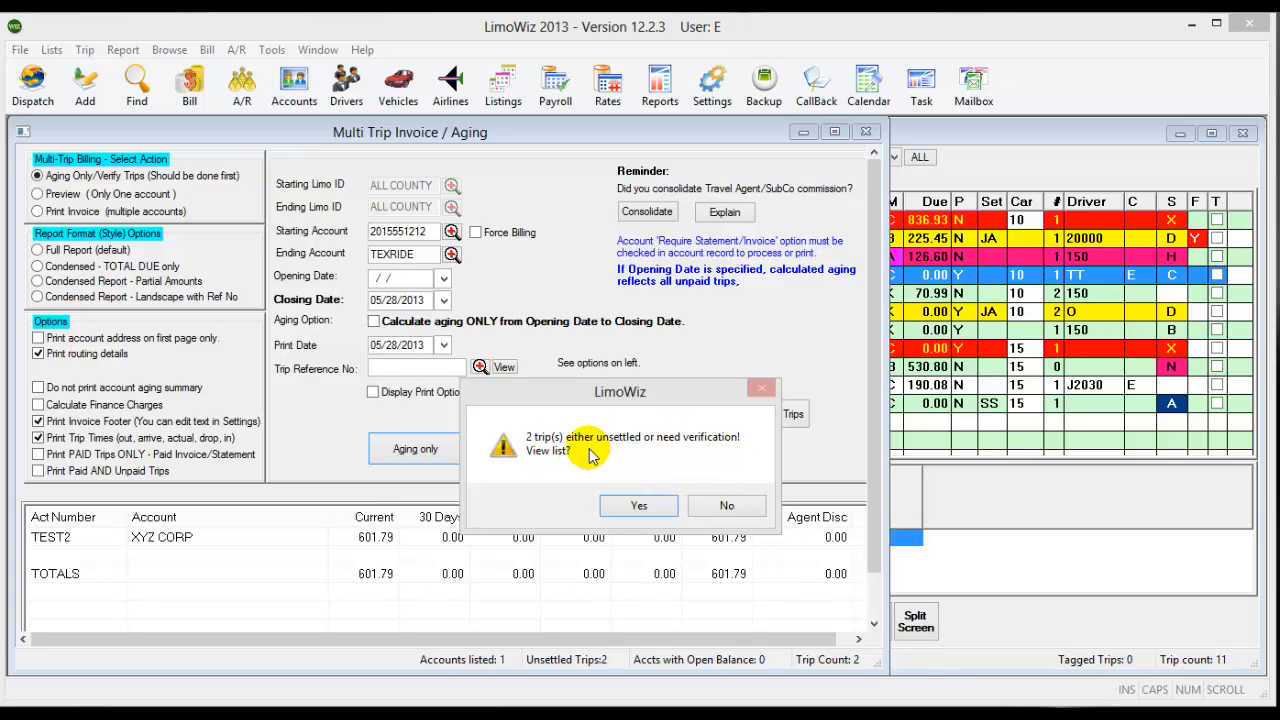
{"action": "mouse_move", "coordinate": [617, 494]}
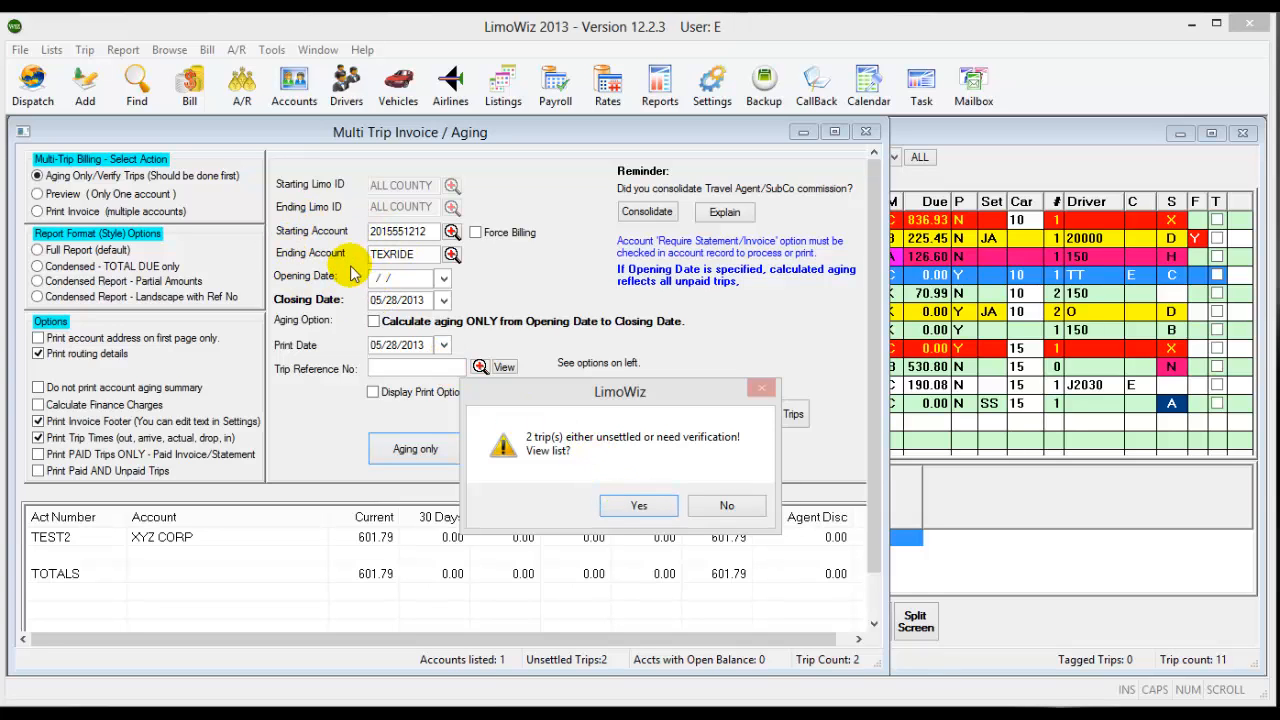
- View the unsettled trips list and open trip 20003687 for editing
{"action": "left_click", "coordinate": [638, 505]}
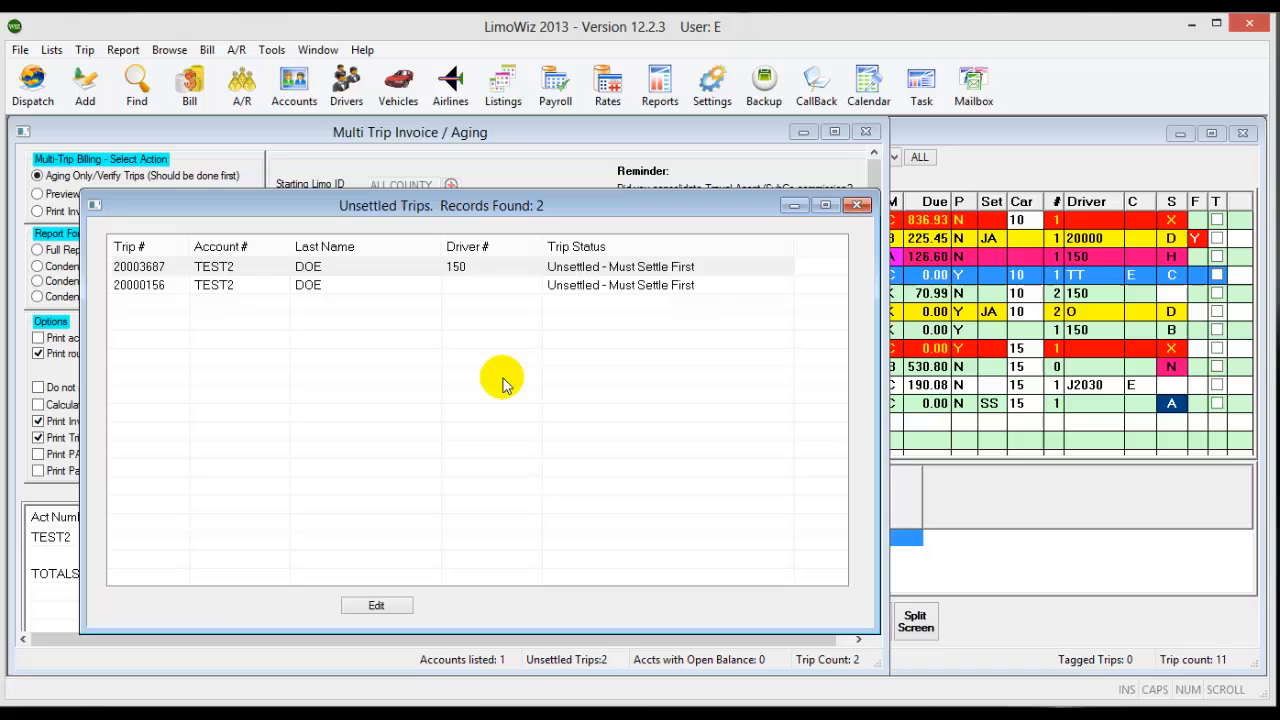
{"action": "mouse_move", "coordinate": [248, 265]}
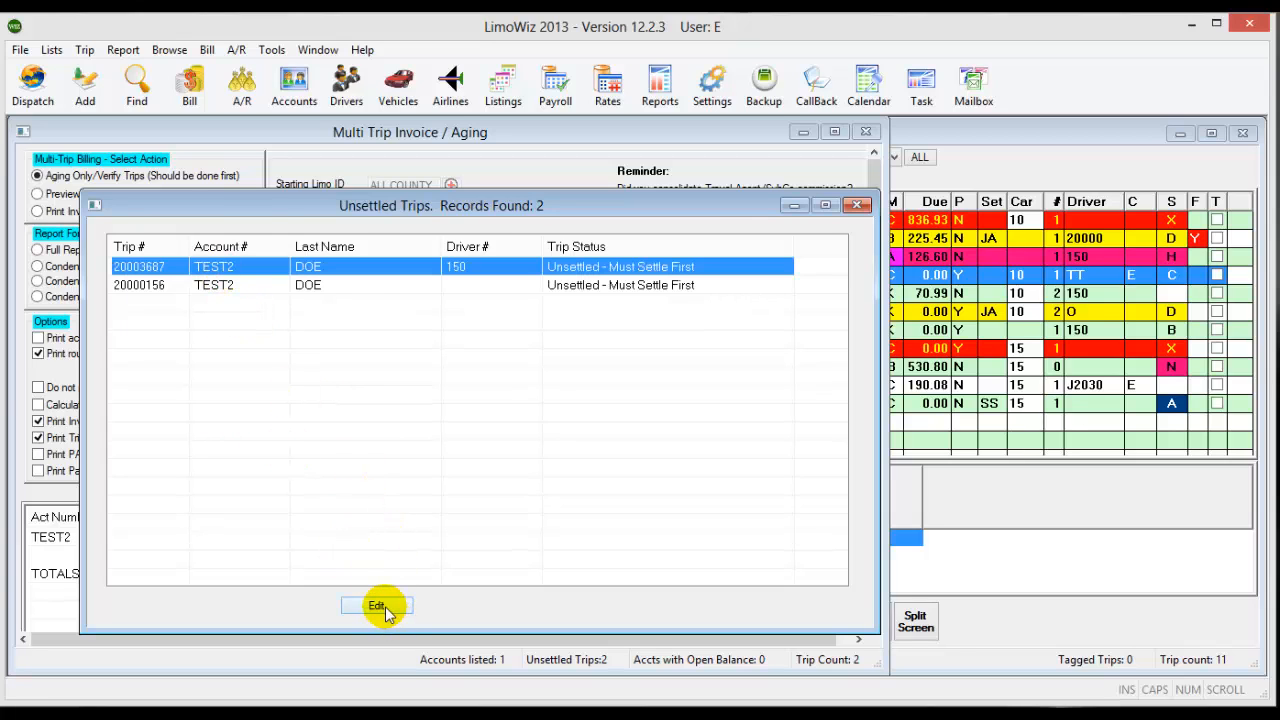
{"action": "left_click", "coordinate": [377, 607]}
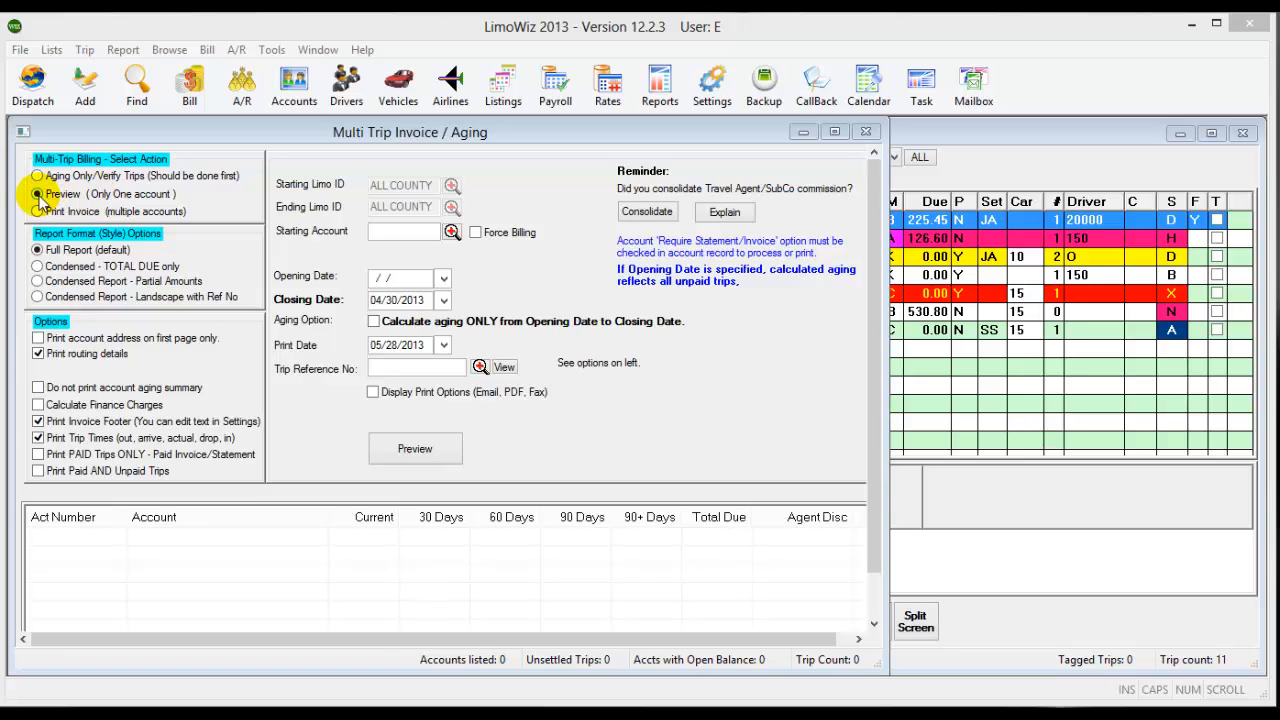
- Choose single-account preview with starting account TEST2 and closing date 04/30/2013
{"action": "left_click", "coordinate": [37, 194]}
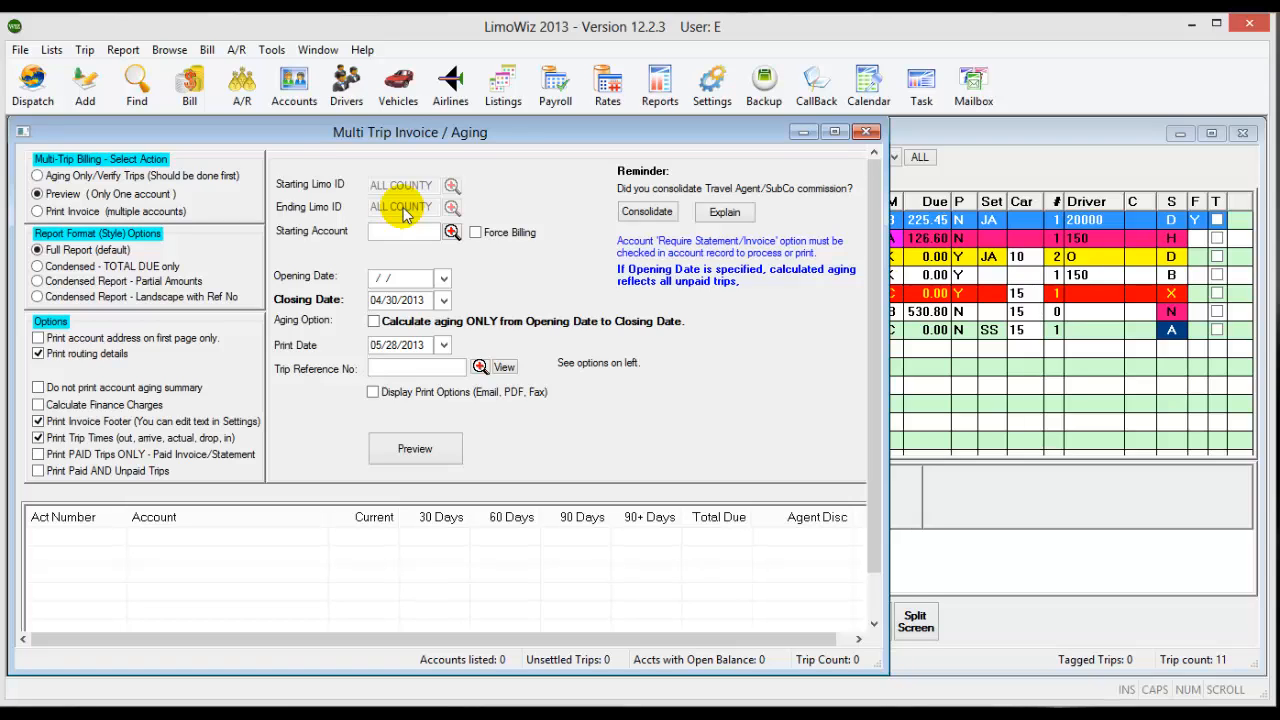
{"action": "left_click", "coordinate": [405, 232]}
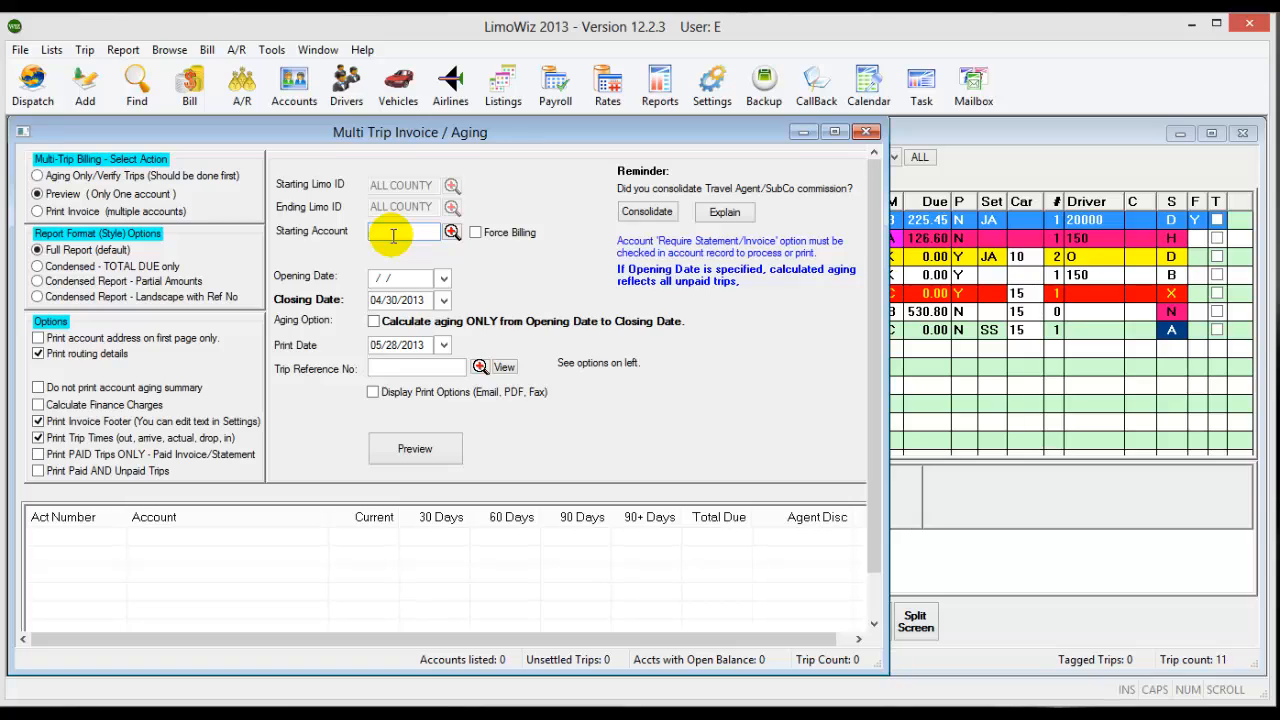
{"action": "type", "text": "TEST2"}
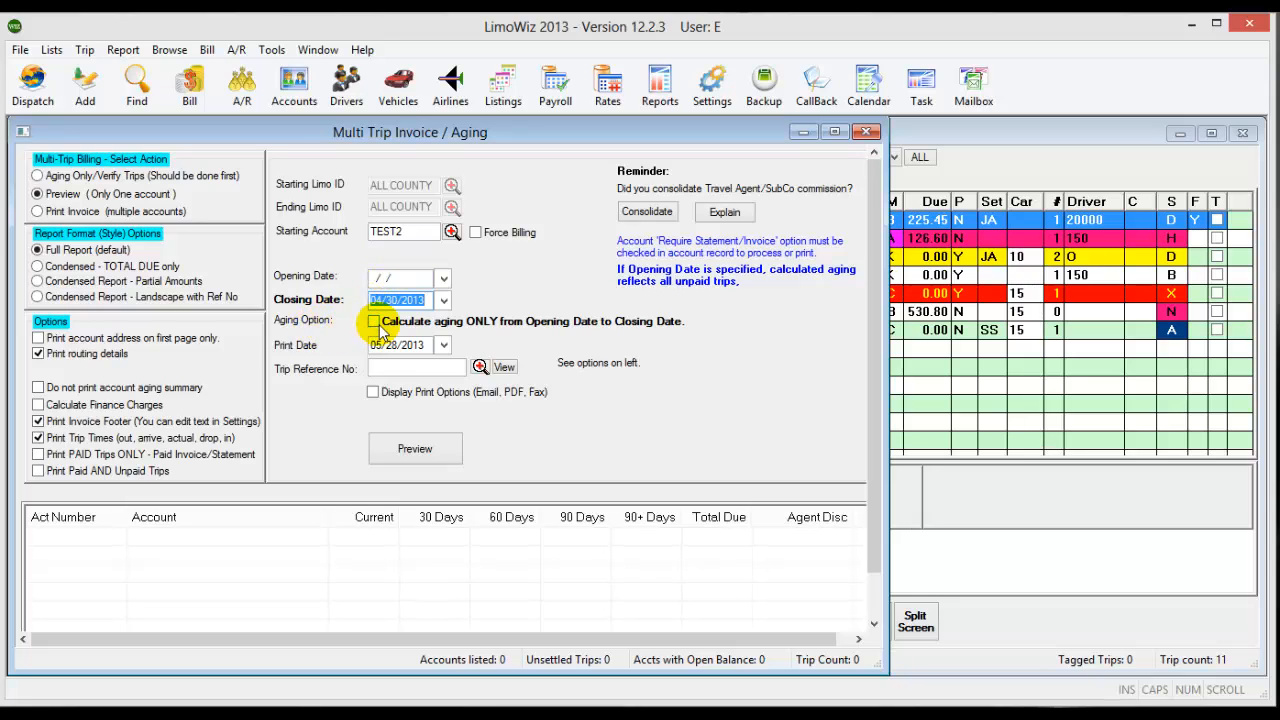
{"action": "left_click", "coordinate": [374, 321]}
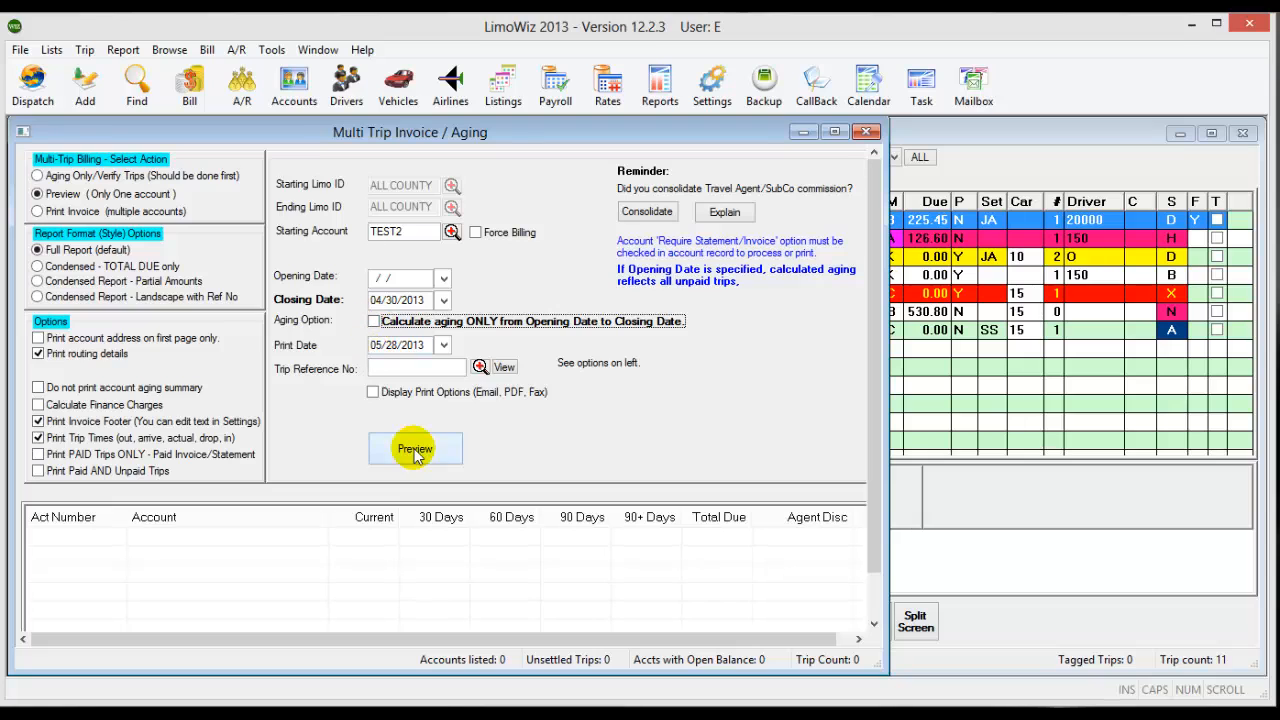
{"action": "mouse_move", "coordinate": [415, 448]}
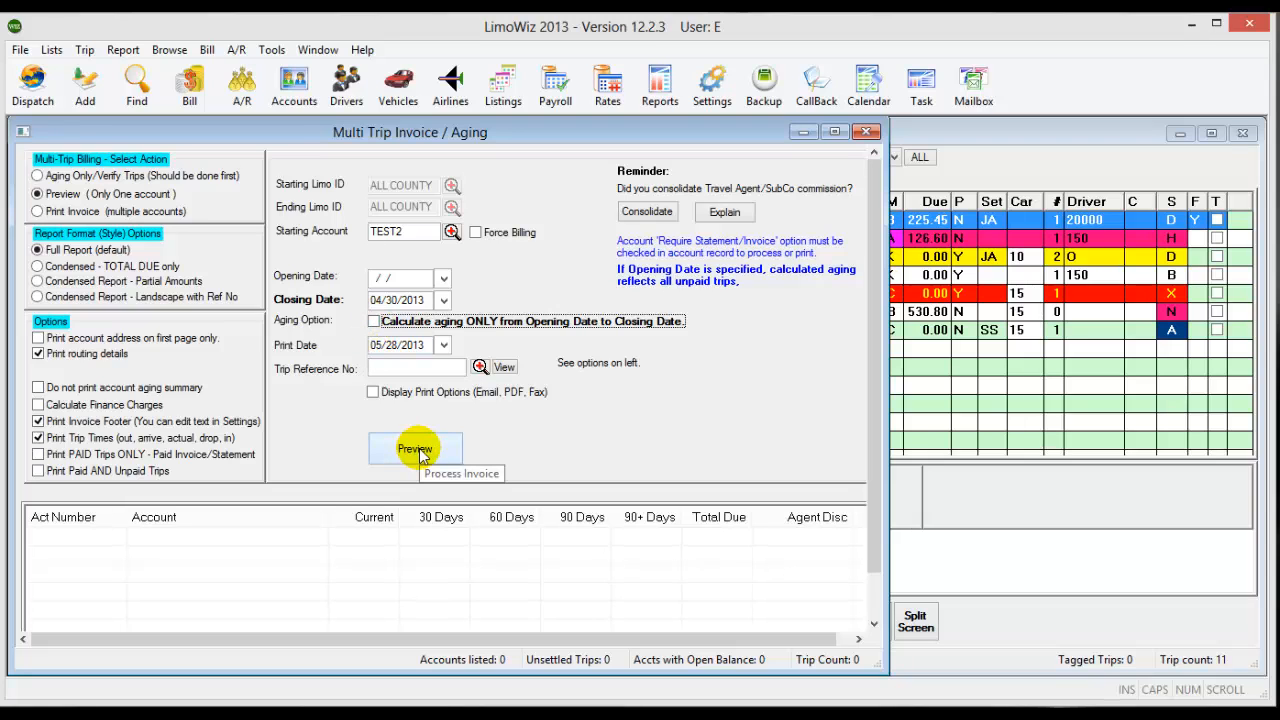
- Preview the full TEST2 invoice showing two trips and 923.48 due
{"action": "left_click", "coordinate": [415, 448]}
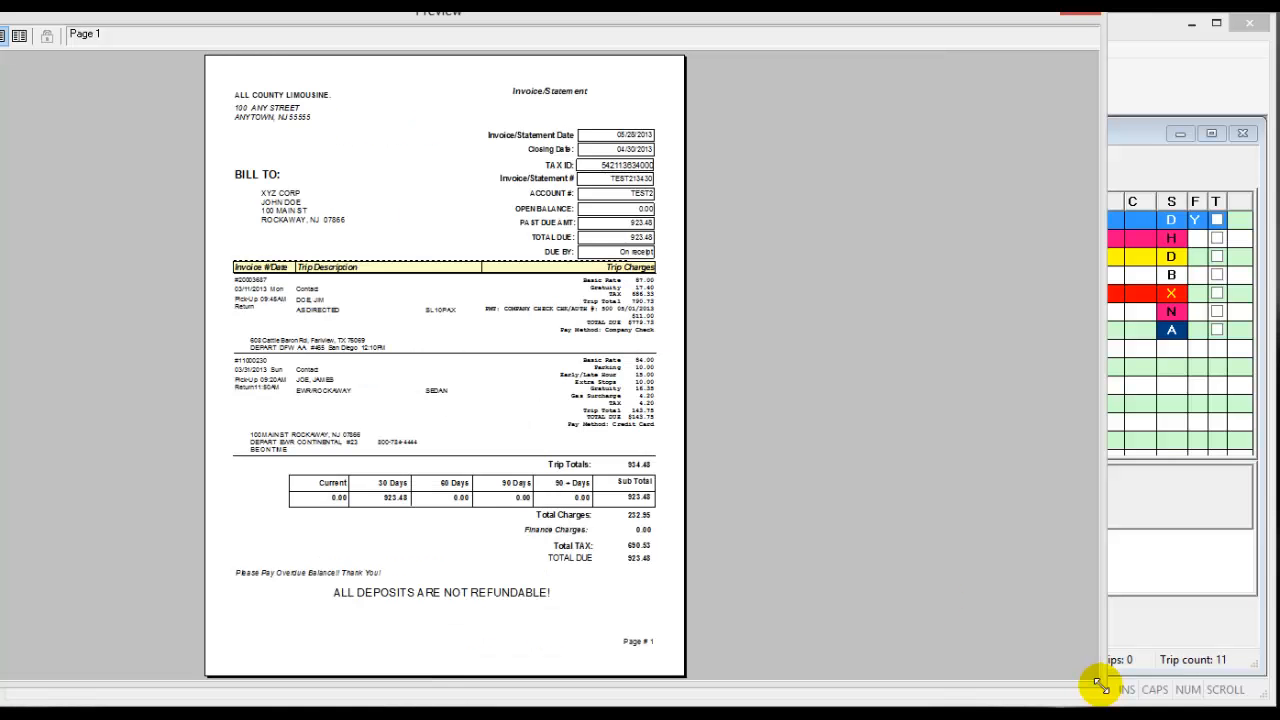
{"action": "mouse_move", "coordinate": [555, 92]}
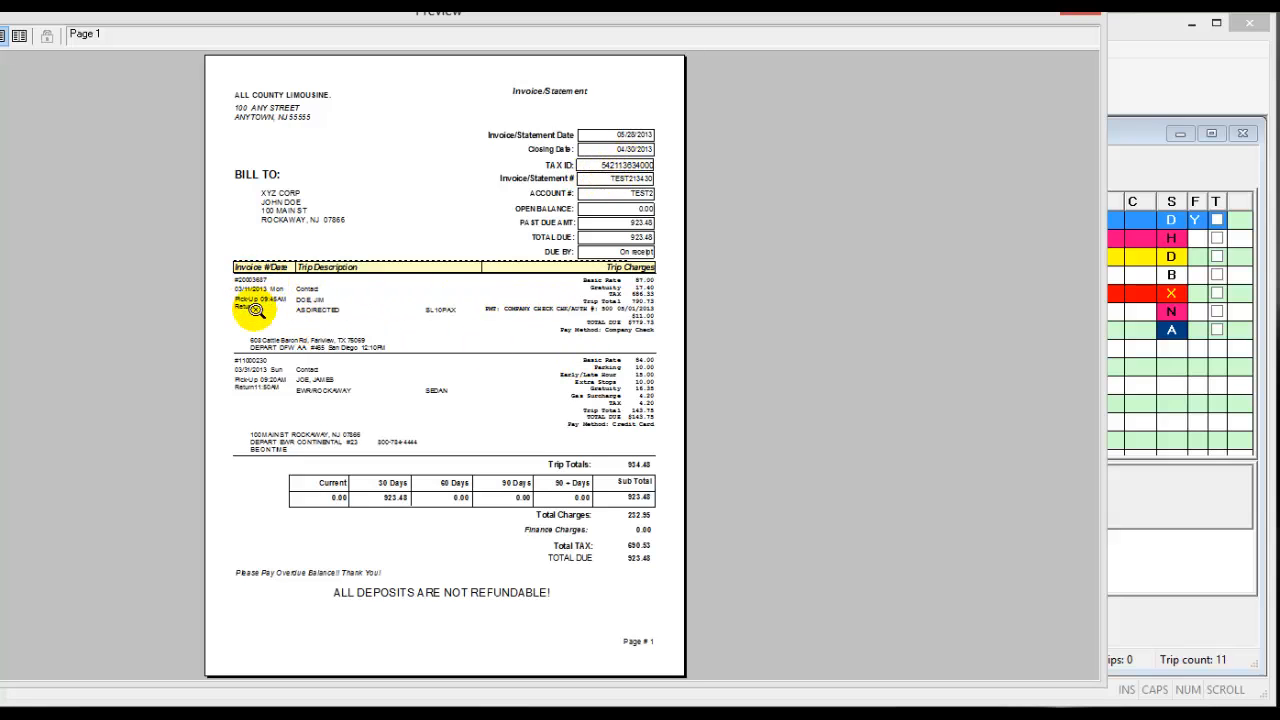
{"action": "mouse_move", "coordinate": [377, 319]}
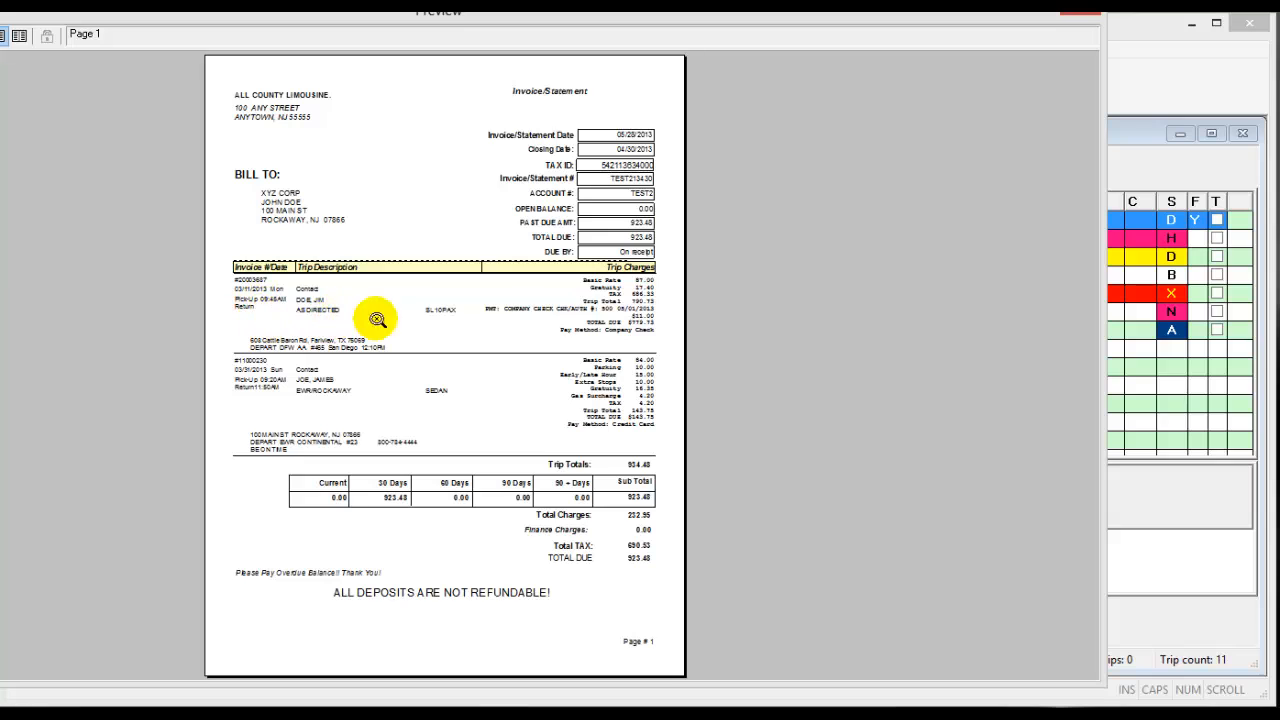
{"action": "mouse_move", "coordinate": [615, 280]}
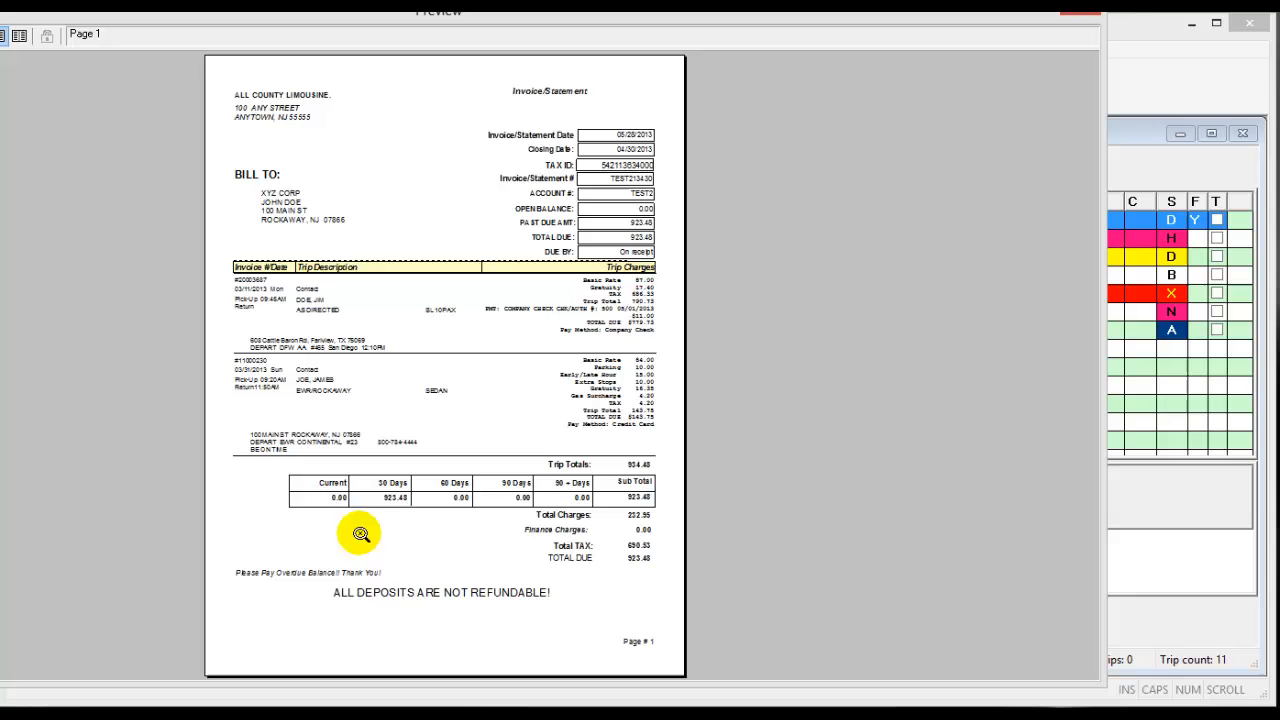
{"action": "mouse_move", "coordinate": [411, 493]}
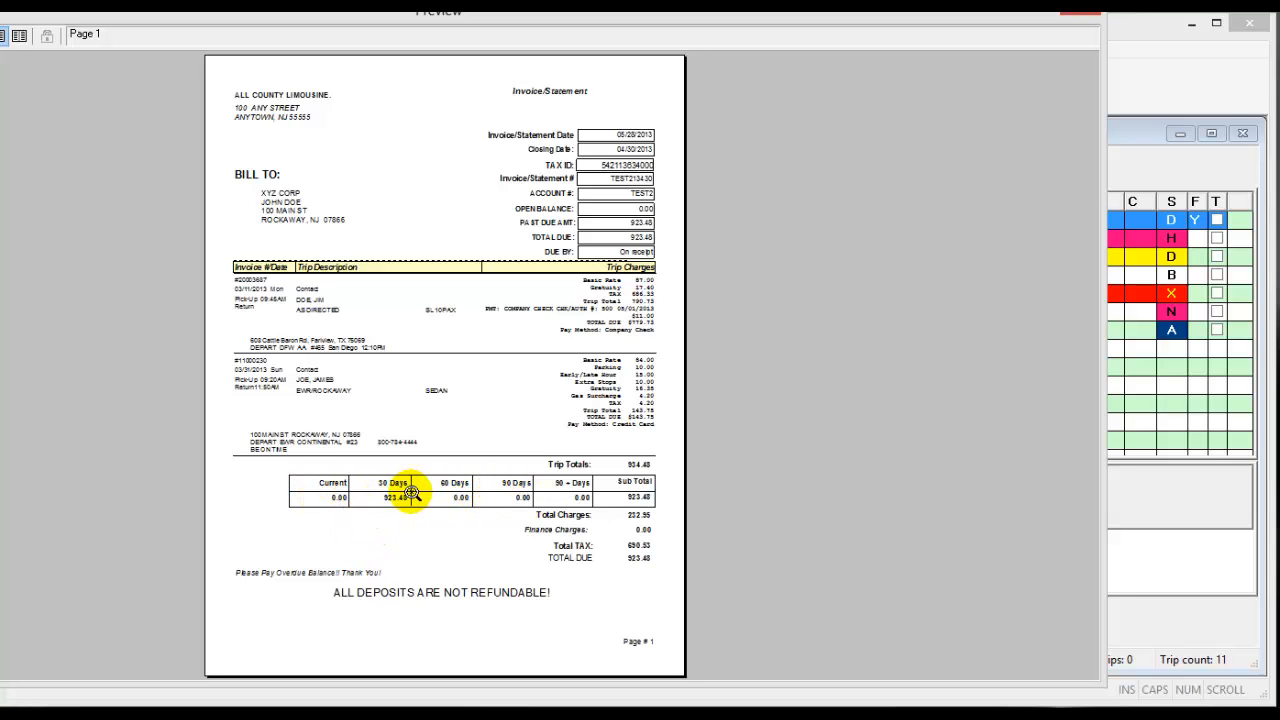
{"action": "mouse_move", "coordinate": [693, 512]}
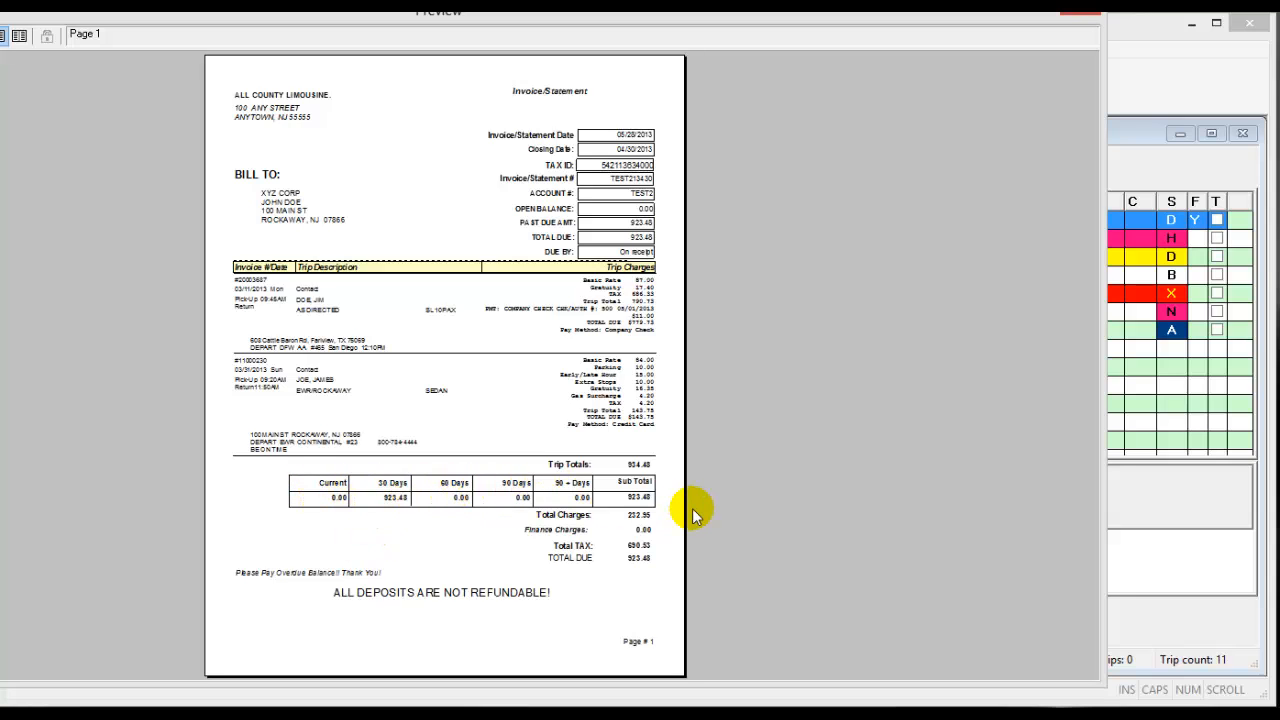
{"action": "mouse_move", "coordinate": [568, 597]}
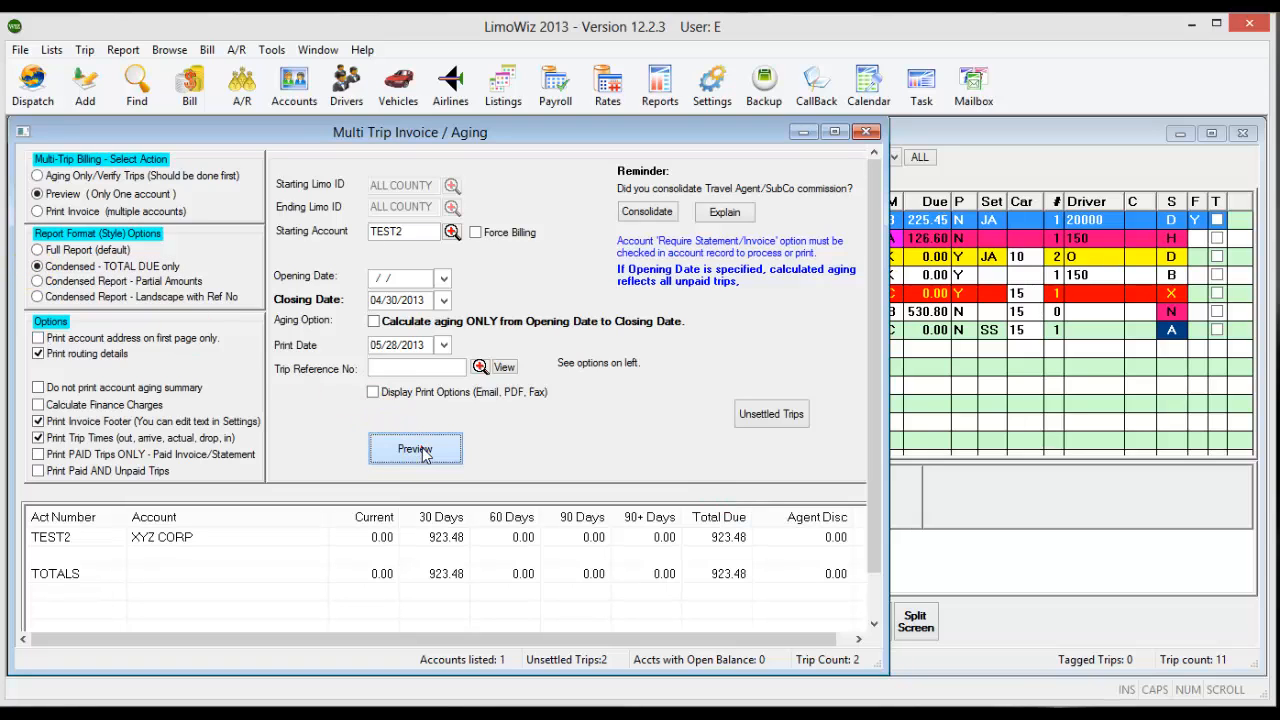
- Preview the Condensed - TOTAL DUE only invoice for TEST2 totaling 923.48
{"action": "left_click", "coordinate": [415, 448]}
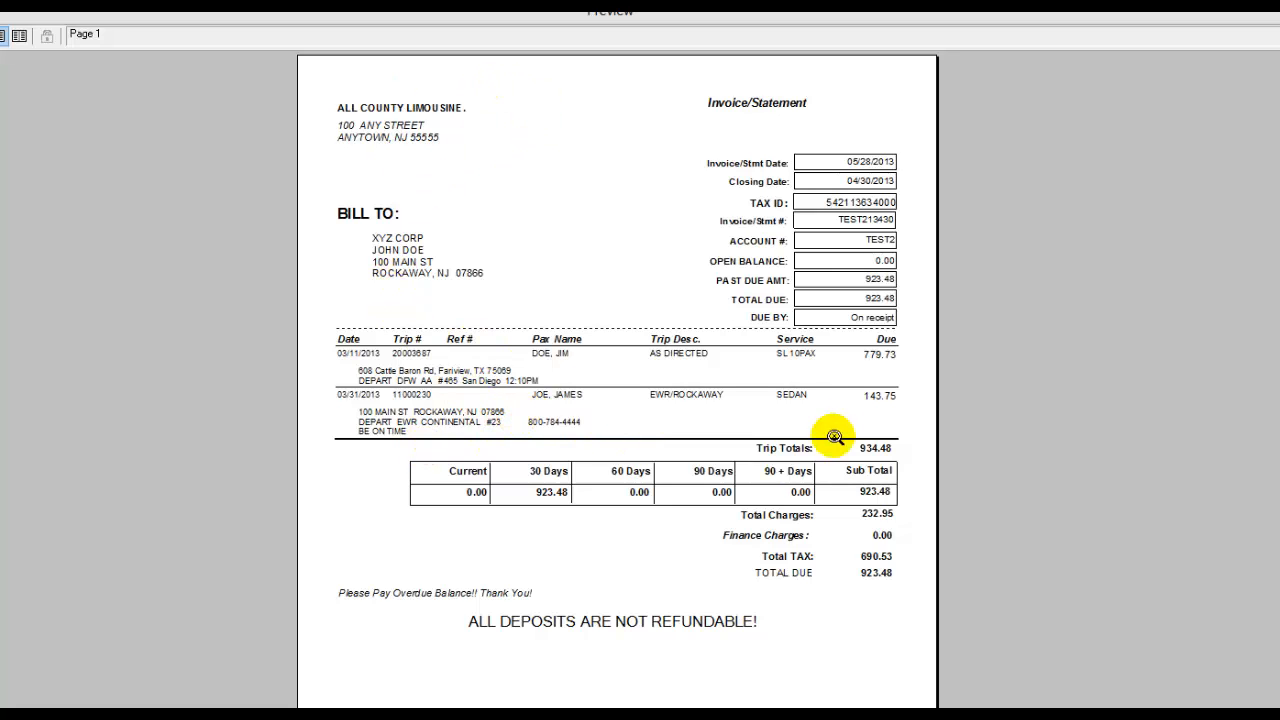
{"action": "mouse_move", "coordinate": [680, 365]}
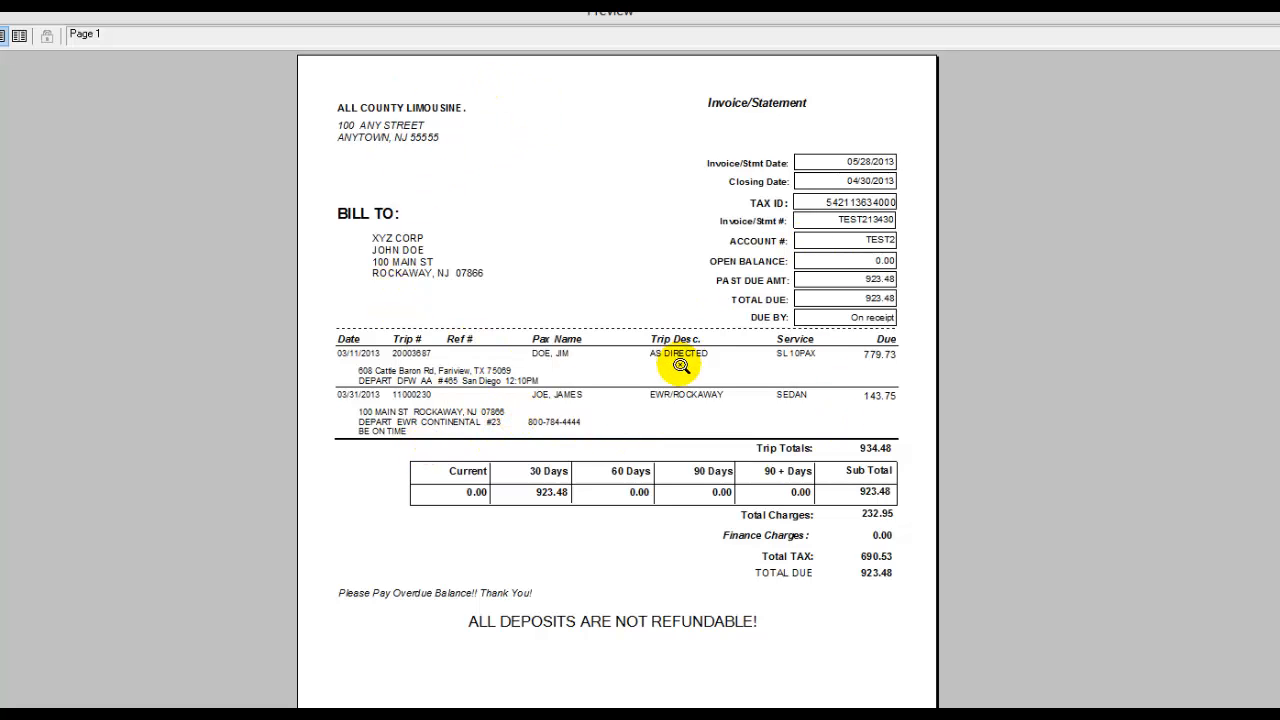
{"action": "mouse_move", "coordinate": [358, 358]}
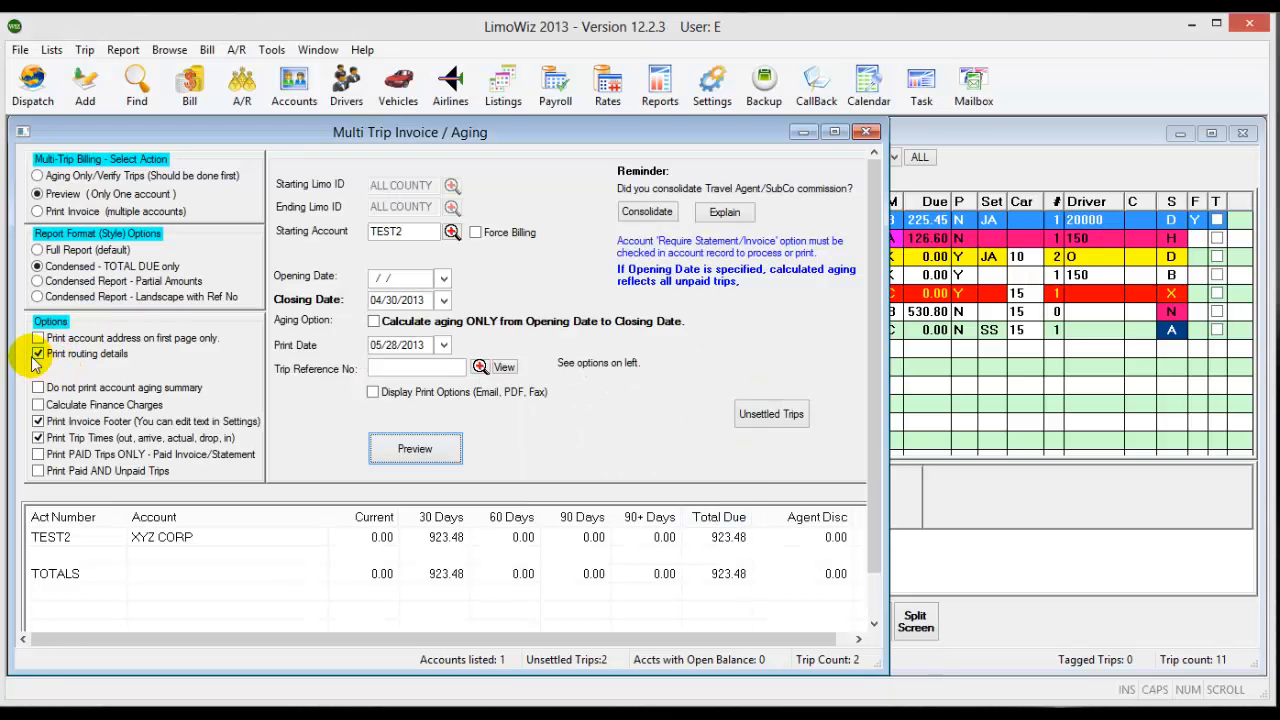
{"action": "mouse_move", "coordinate": [38, 338]}
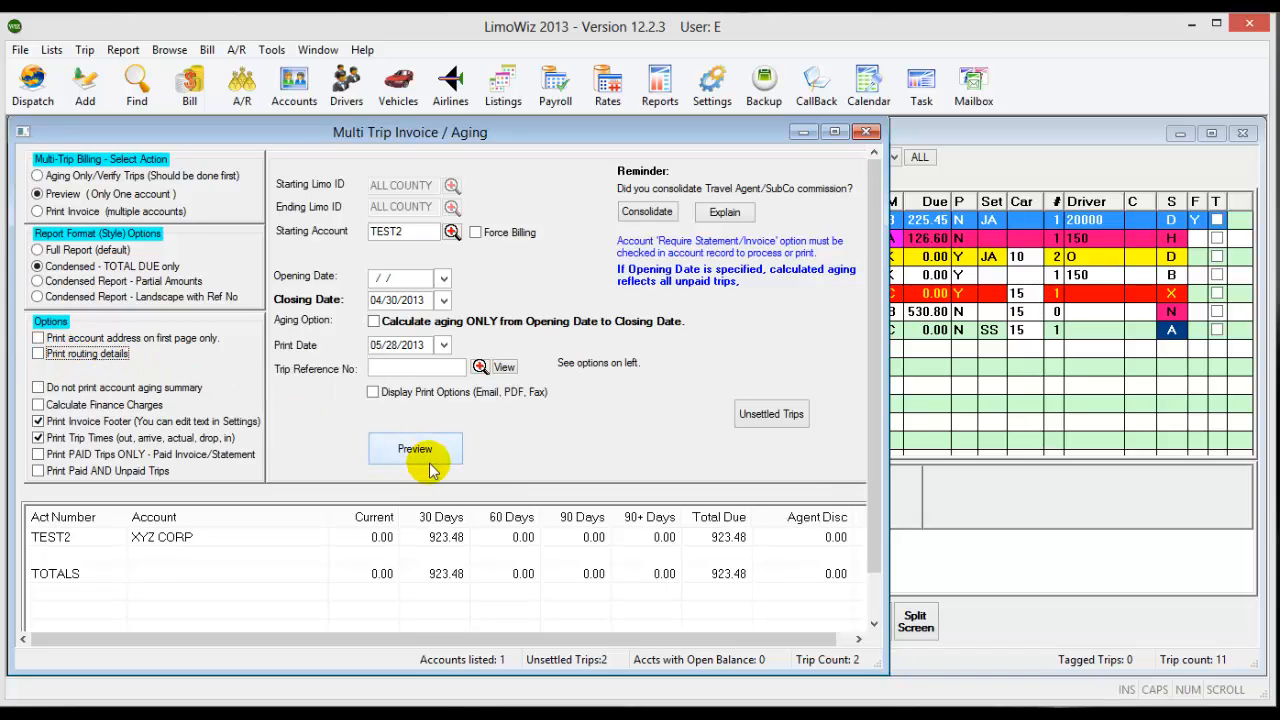
- Preview the invoice without routing details and decline viewing the two unsettled trips
{"action": "left_click", "coordinate": [415, 448]}
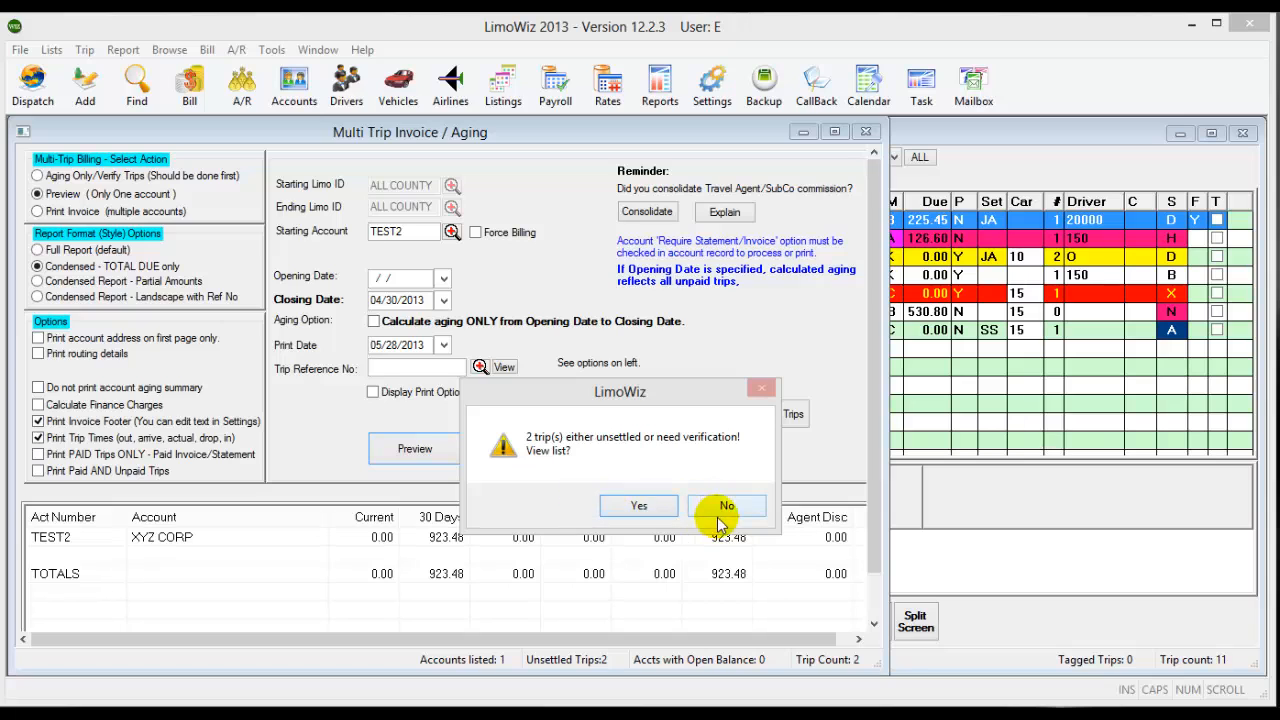
{"action": "left_click", "coordinate": [727, 506]}
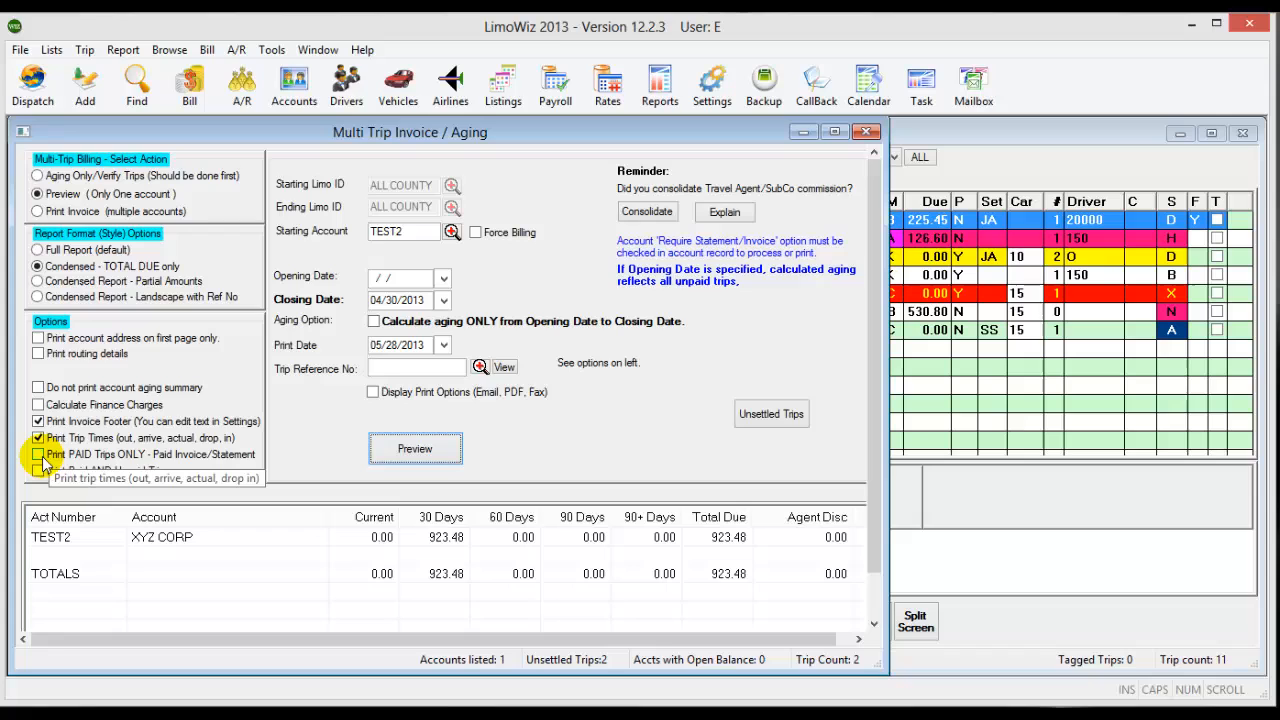
- Enable Print PAID Trips ONLY and rerun the preview, showing 0.00 totals
{"action": "left_click", "coordinate": [38, 454]}
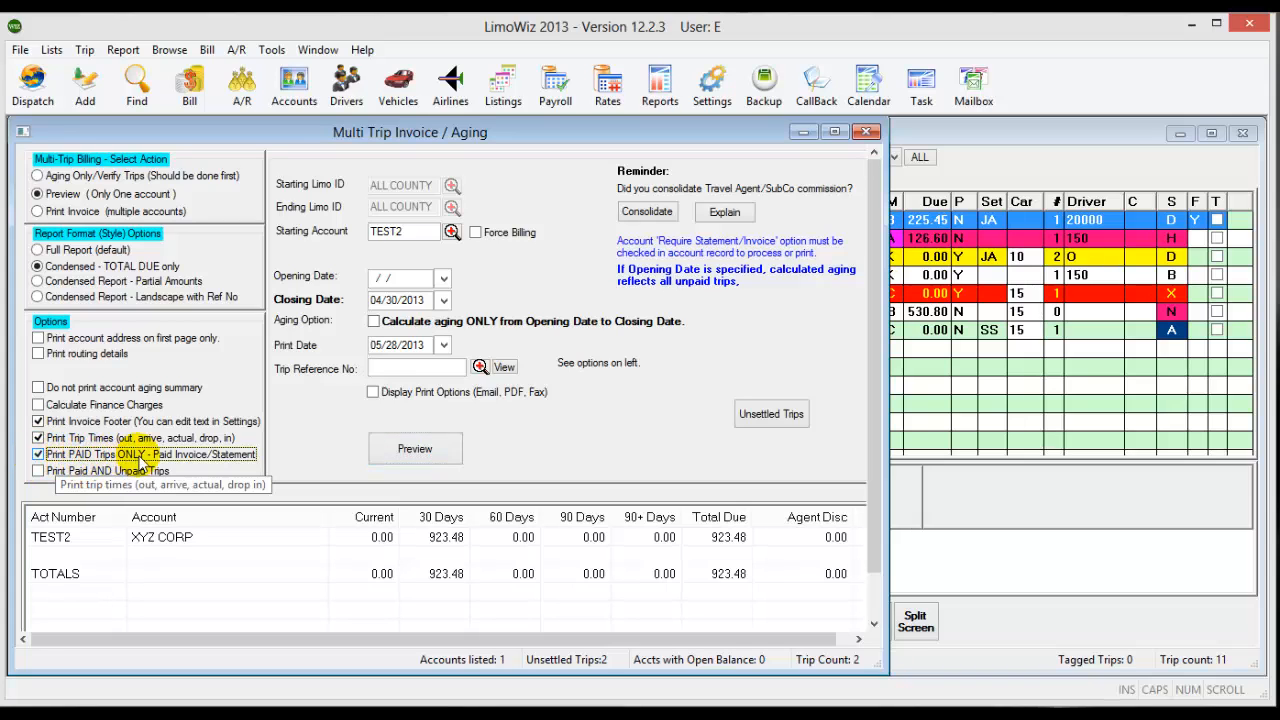
{"action": "left_click", "coordinate": [414, 448]}
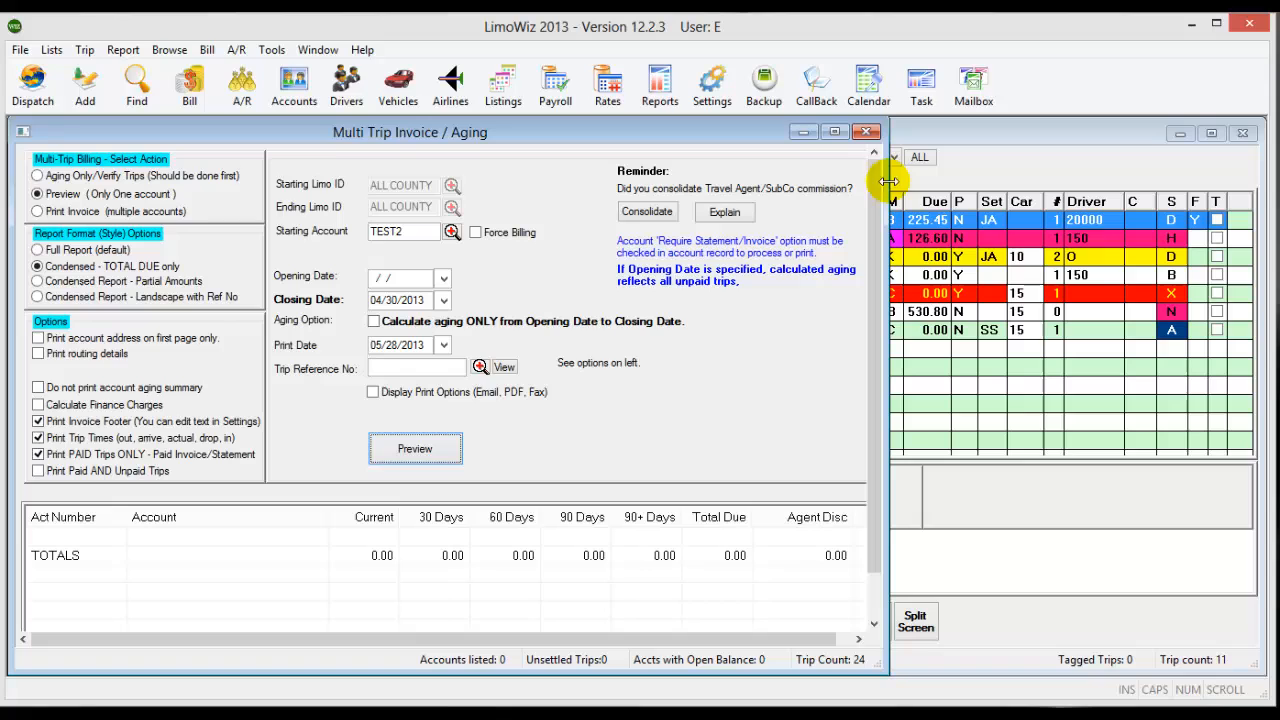
{"action": "mouse_move", "coordinate": [535, 375]}
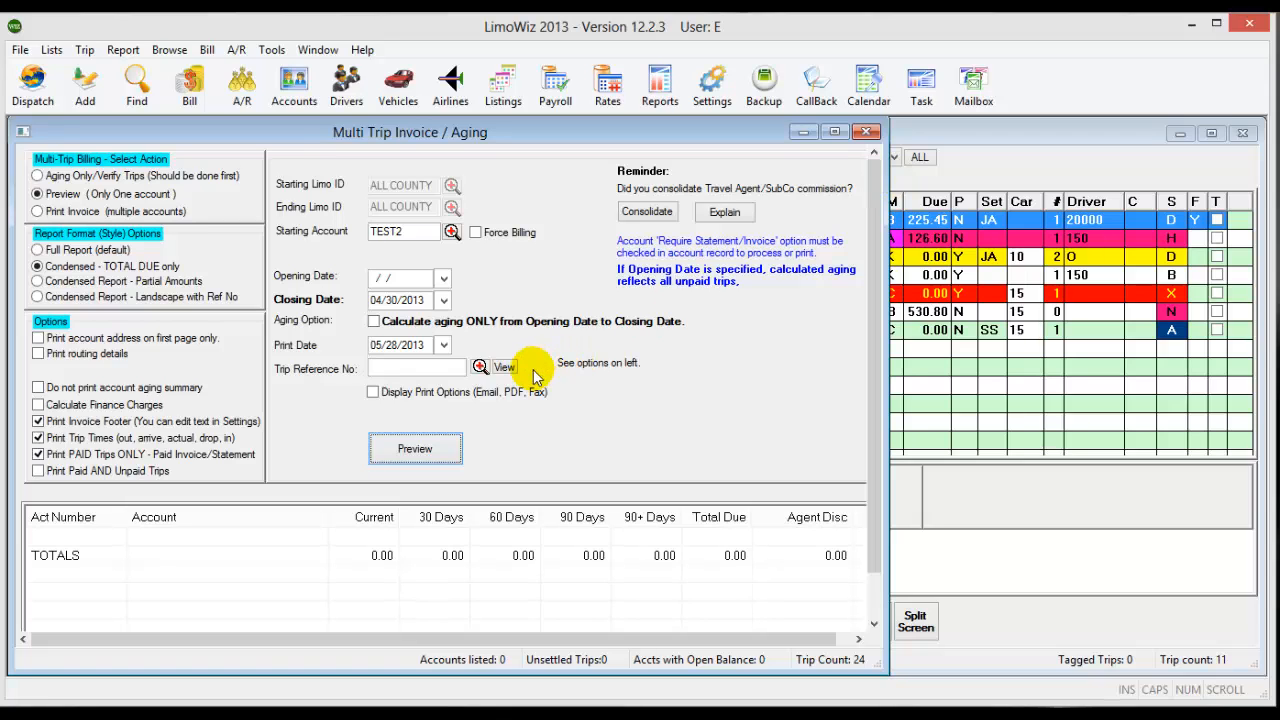